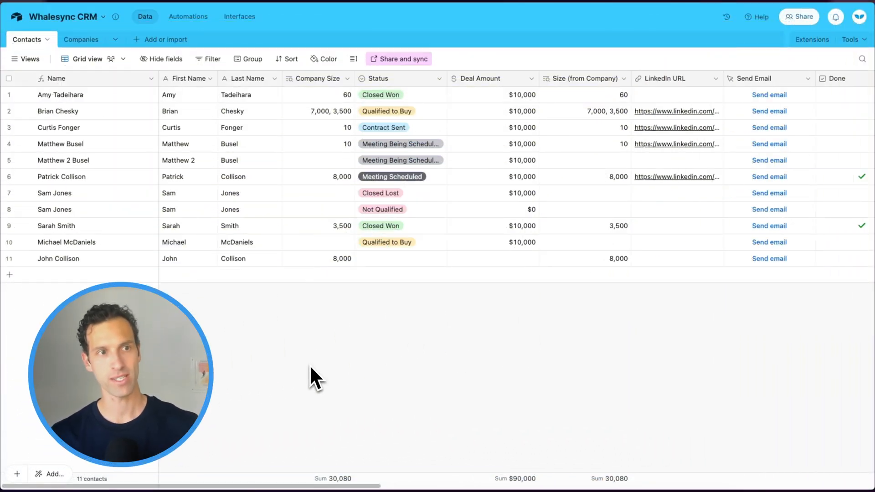
pyautogui.moveTo(95, 221)
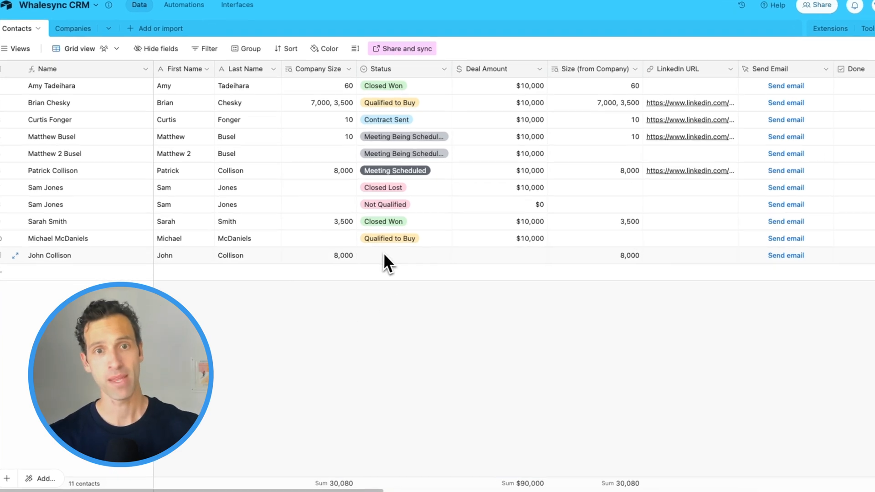
# Change row 11's Status to Qualified to Buy, then to Closed Lost at $0
pyautogui.click(403, 255)
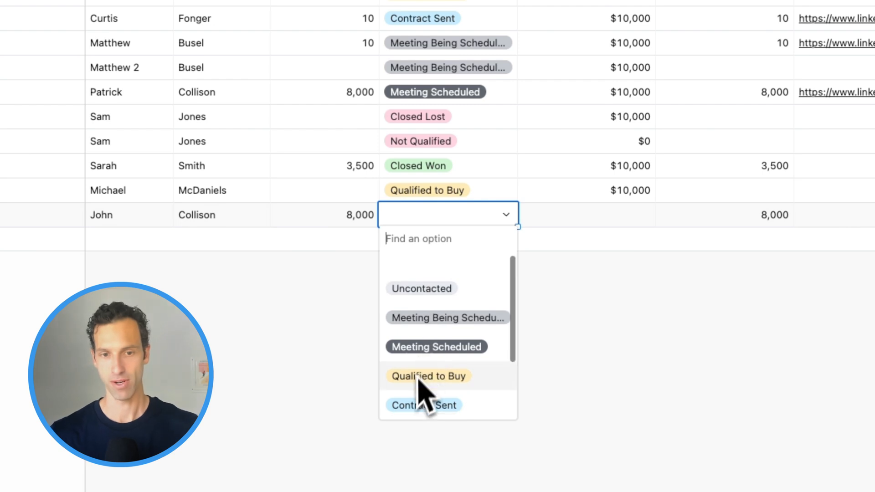
pyautogui.click(428, 376)
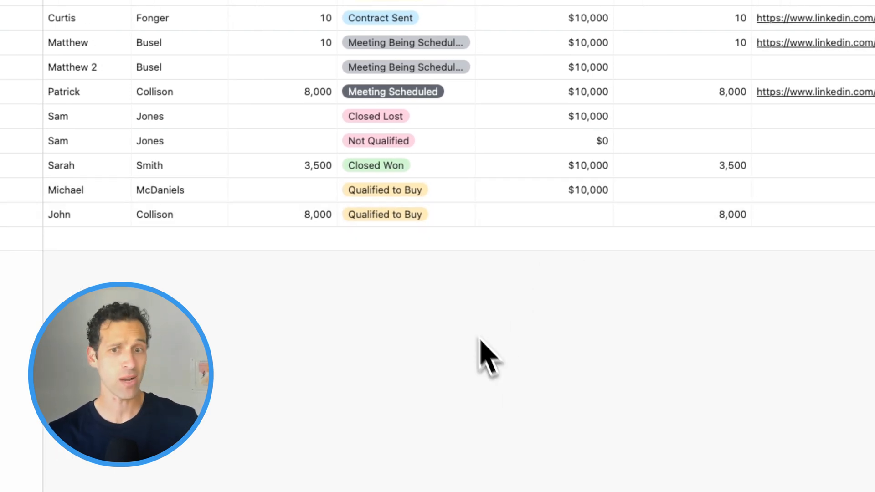
pyautogui.click(544, 214)
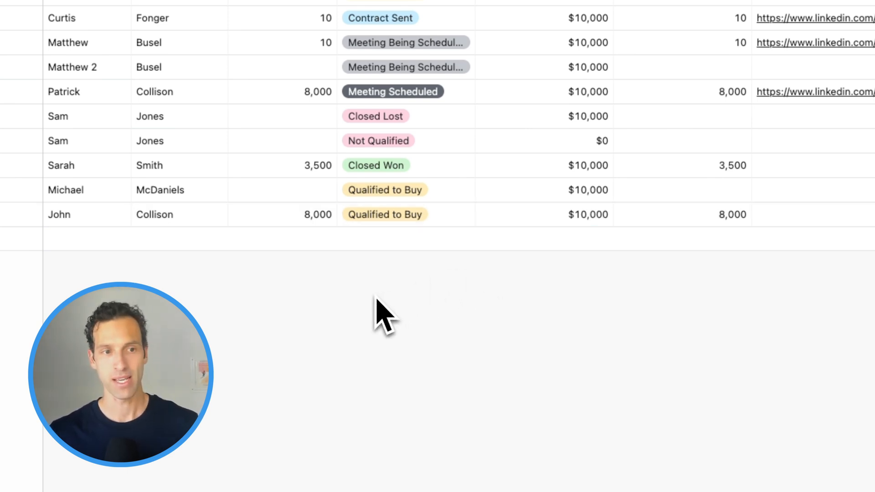
pyautogui.click(385, 214)
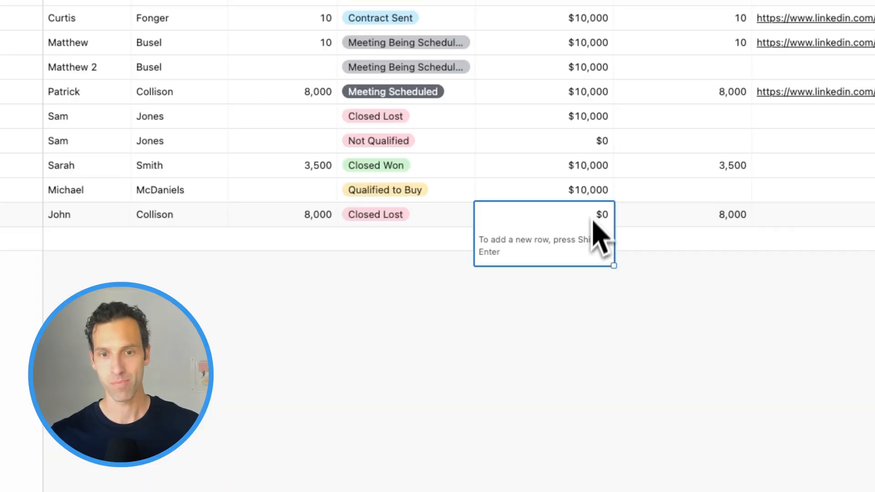
pyautogui.click(189, 17)
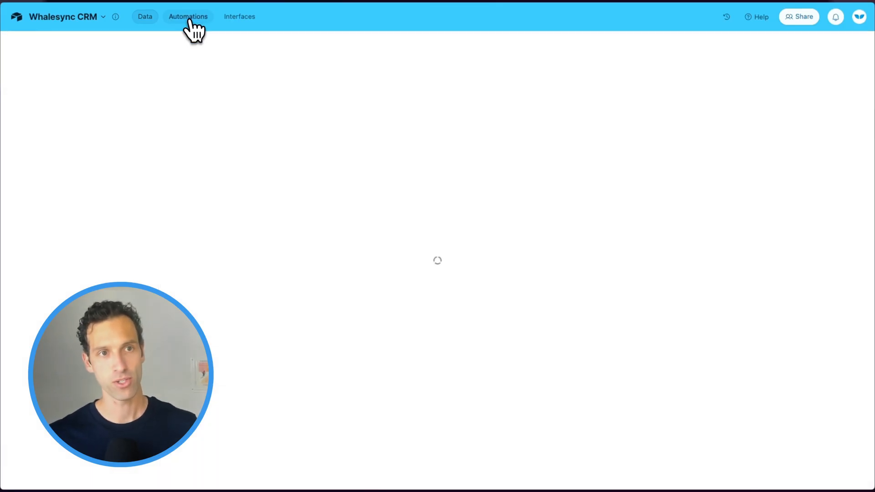
# Name the automation 'Conditional logic' and trigger on Contacts record updates in Grid view
pyautogui.click(187, 17)
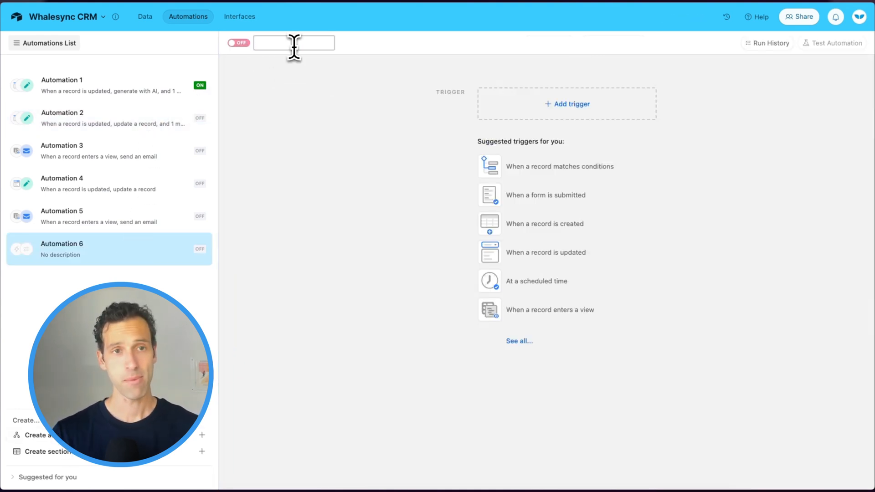
pyautogui.write('Conditional logic Example')
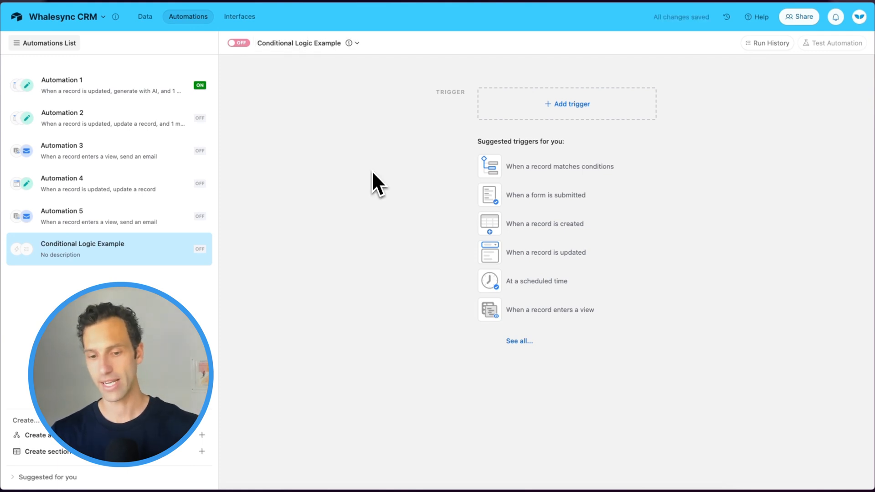
pyautogui.click(566, 104)
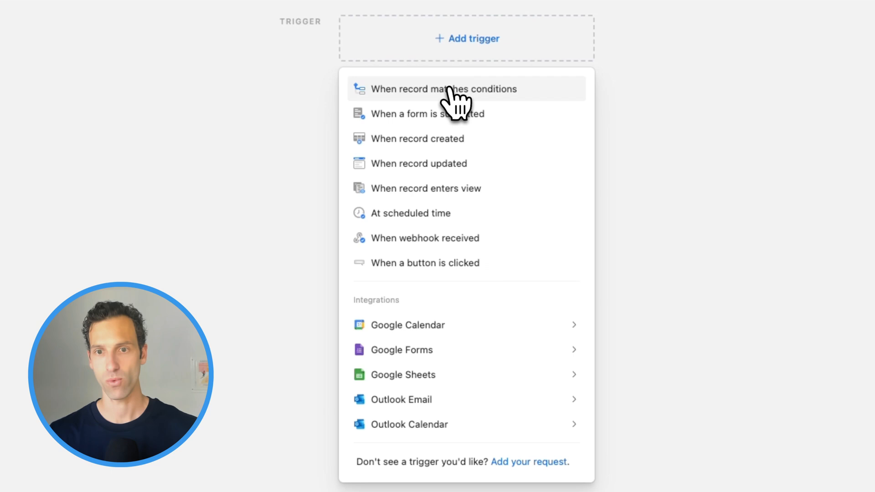
pyautogui.click(417, 163)
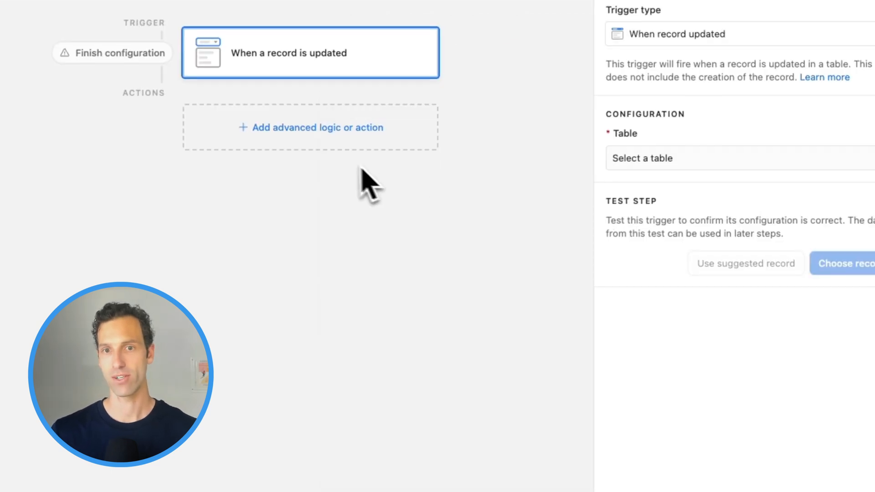
pyautogui.click(726, 158)
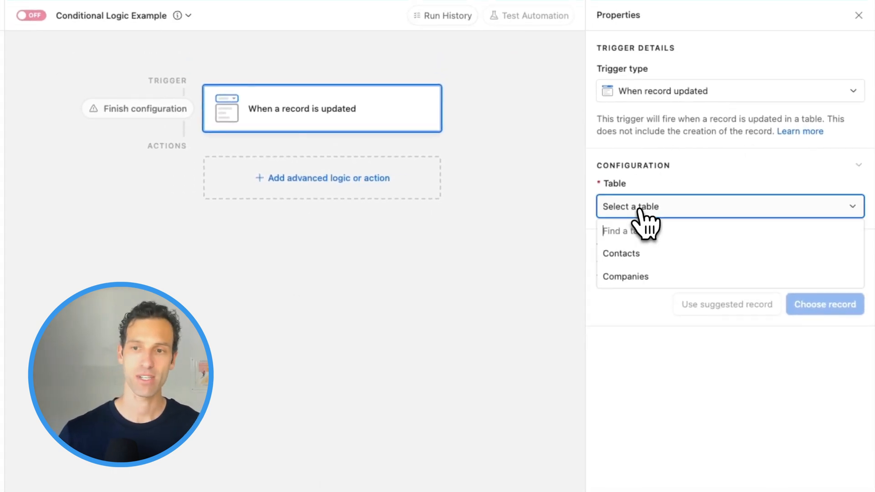
pyautogui.click(621, 253)
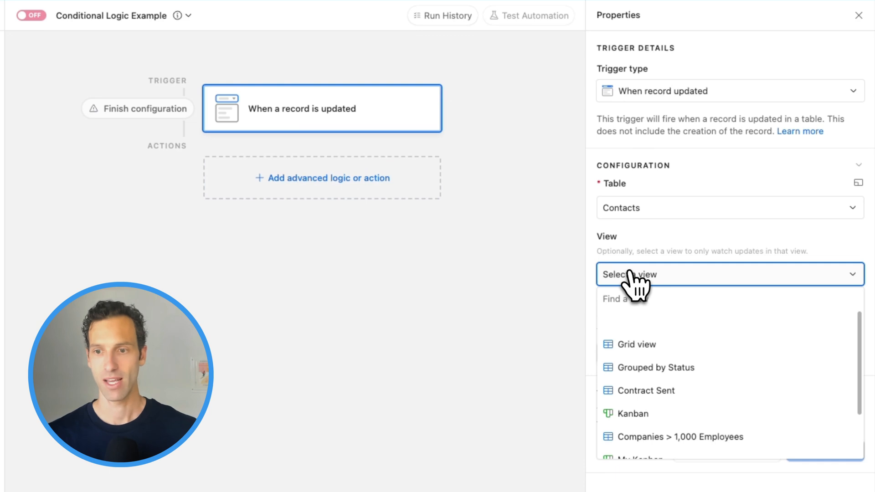
pyautogui.click(636, 345)
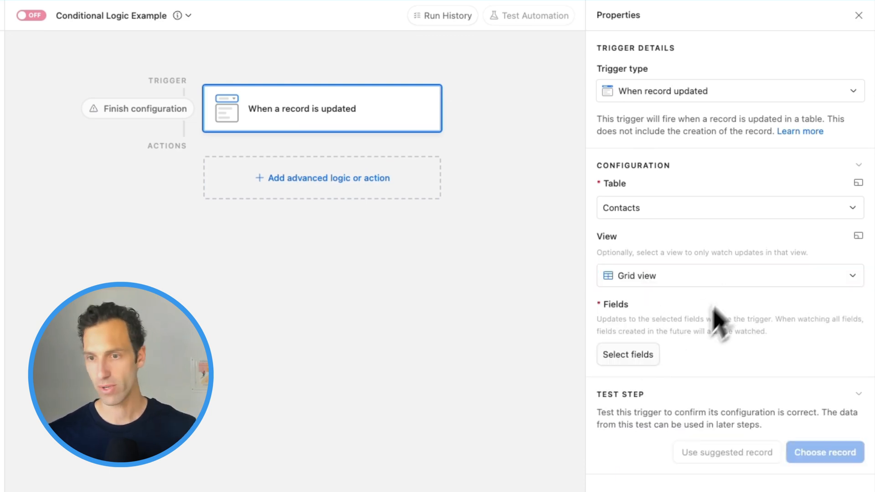
pyautogui.click(627, 354)
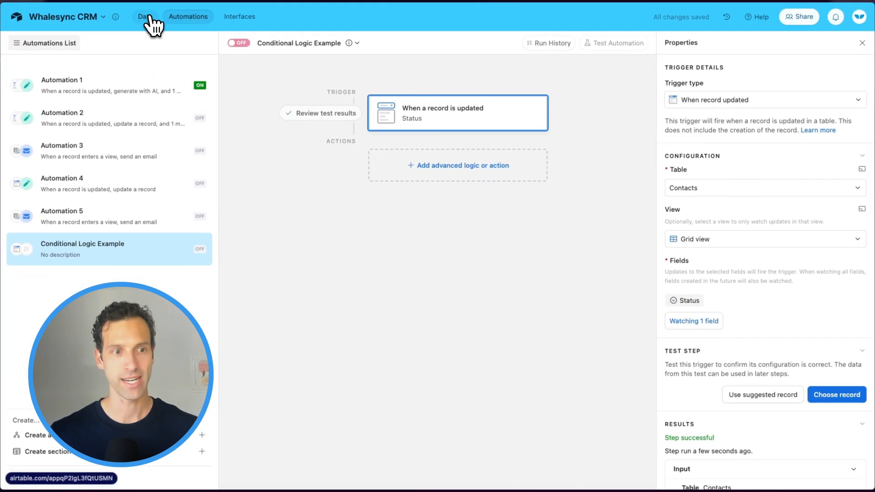
# Add and select a blank row 12 in Contacts, then return to the automation
pyautogui.click(145, 16)
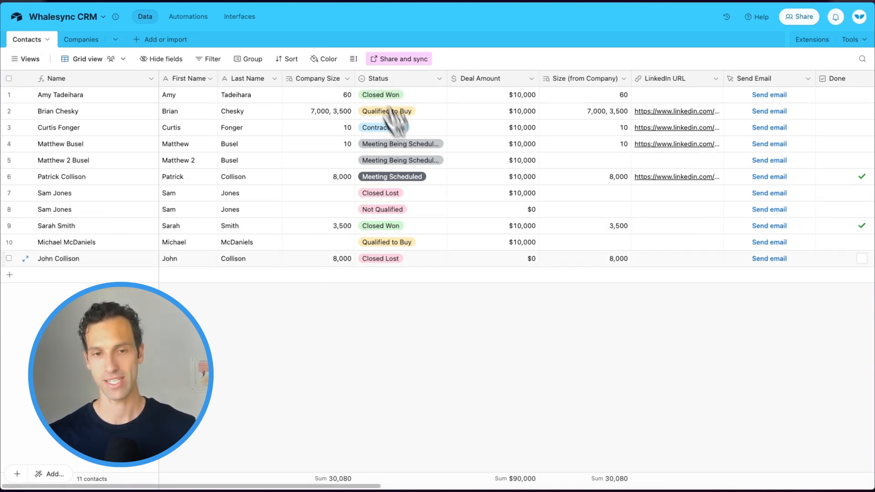
pyautogui.click(9, 291)
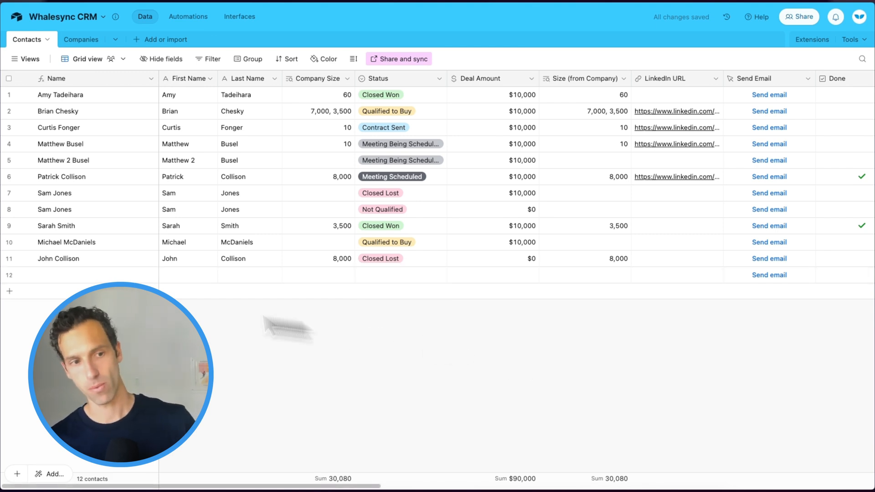
pyautogui.click(9, 274)
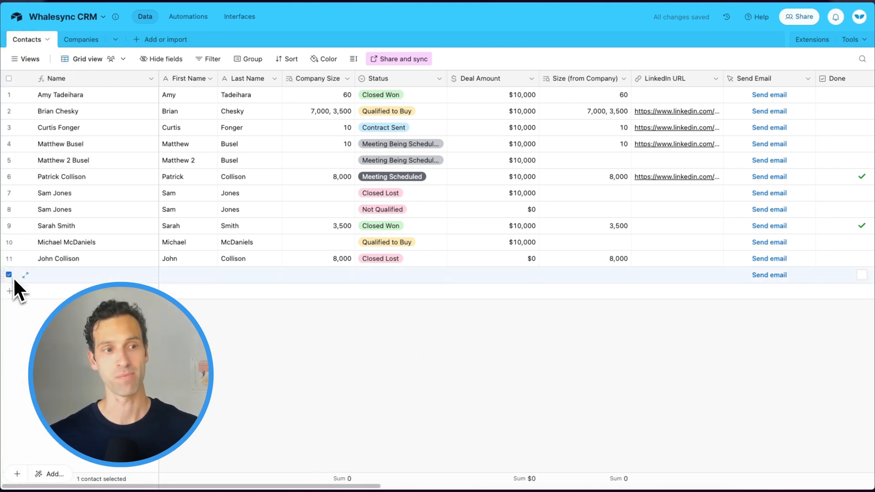
pyautogui.click(188, 17)
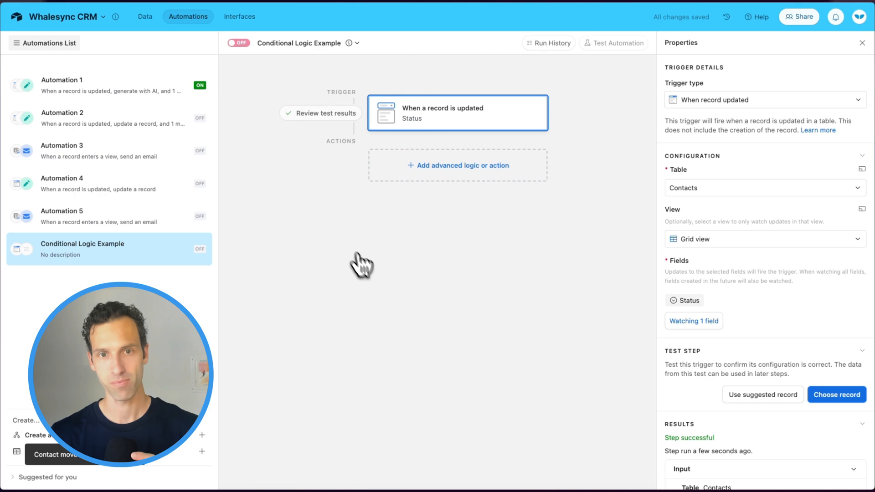
pyautogui.moveTo(345, 112)
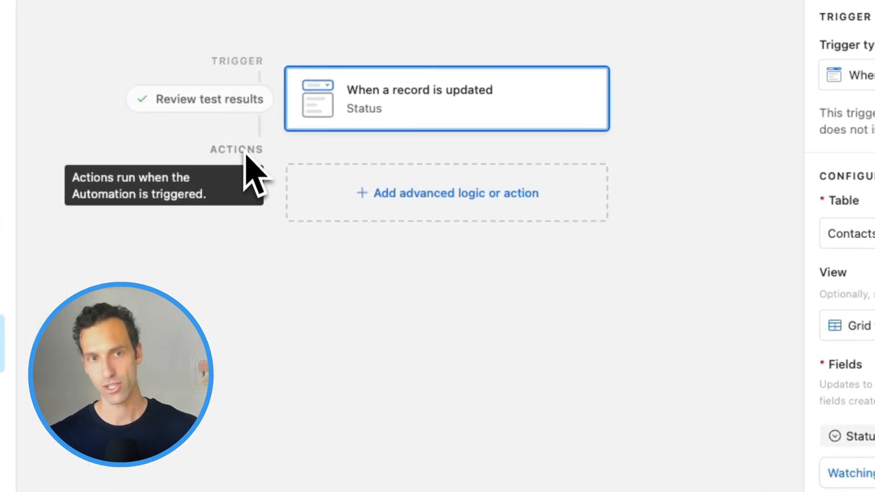
# Add a conditional group 'If Status is Qualified to Buy' and show its actions
pyautogui.click(446, 193)
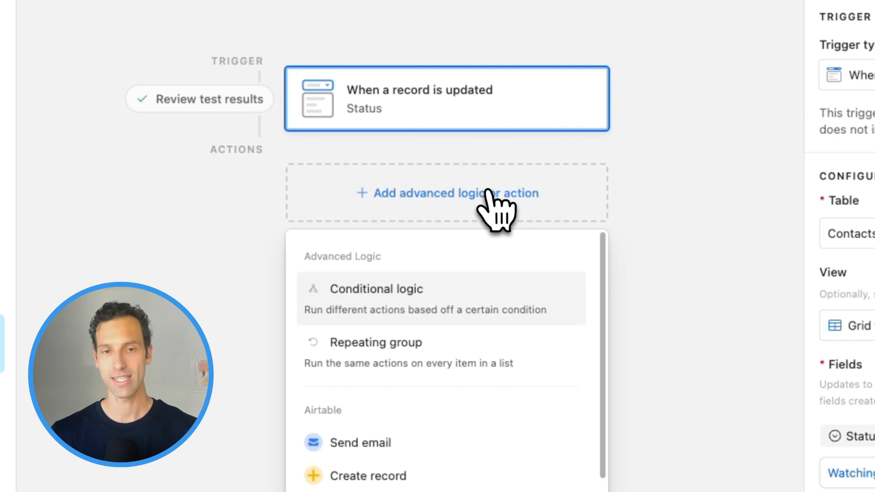
pyautogui.scroll(-3)
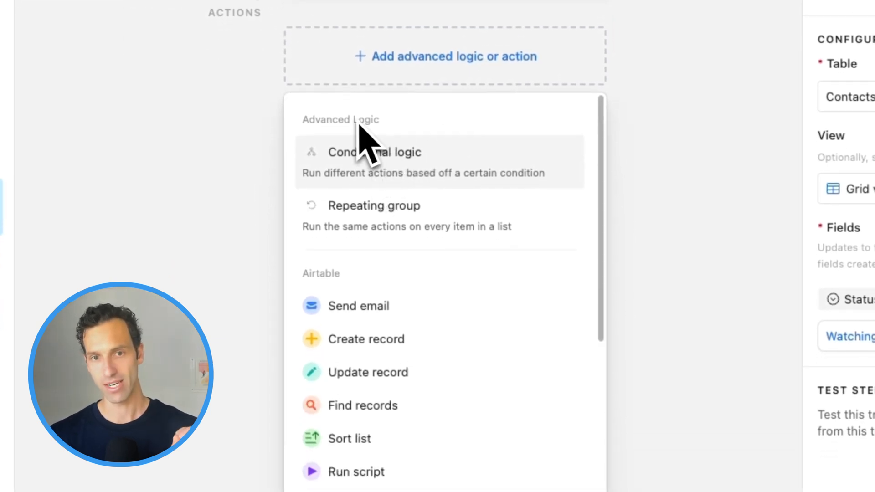
pyautogui.moveTo(385, 184)
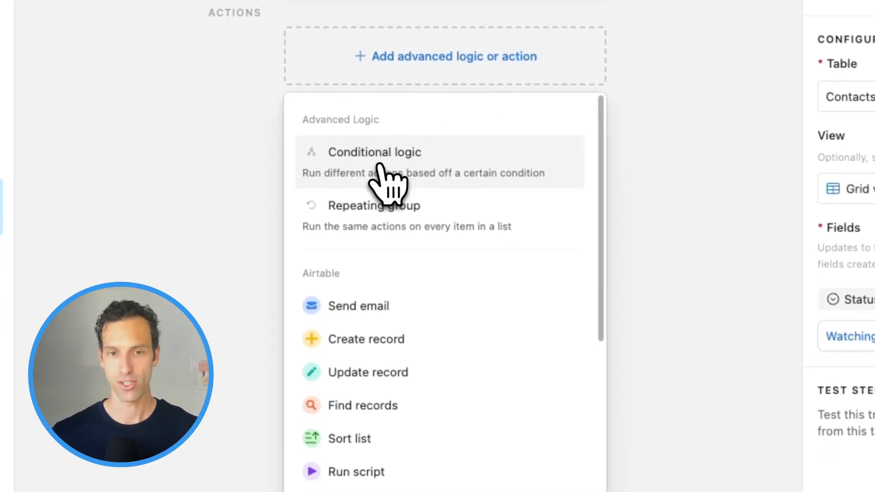
pyautogui.click(375, 152)
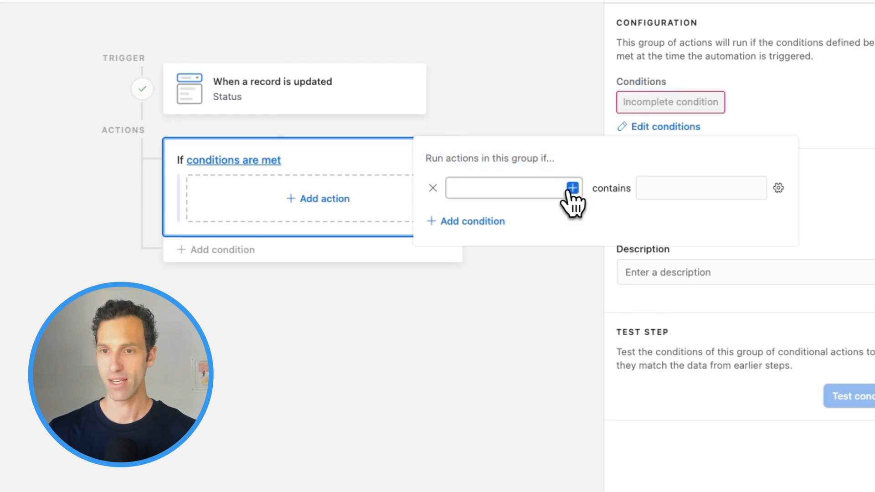
pyautogui.click(571, 188)
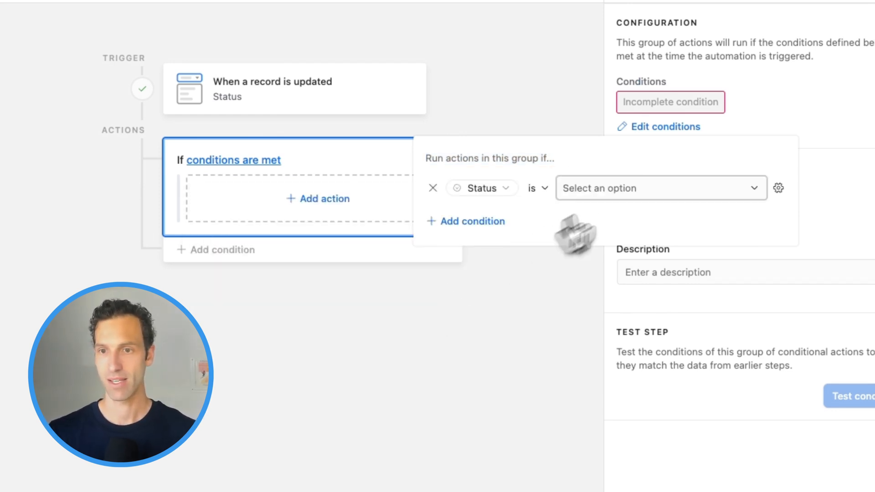
pyautogui.click(661, 188)
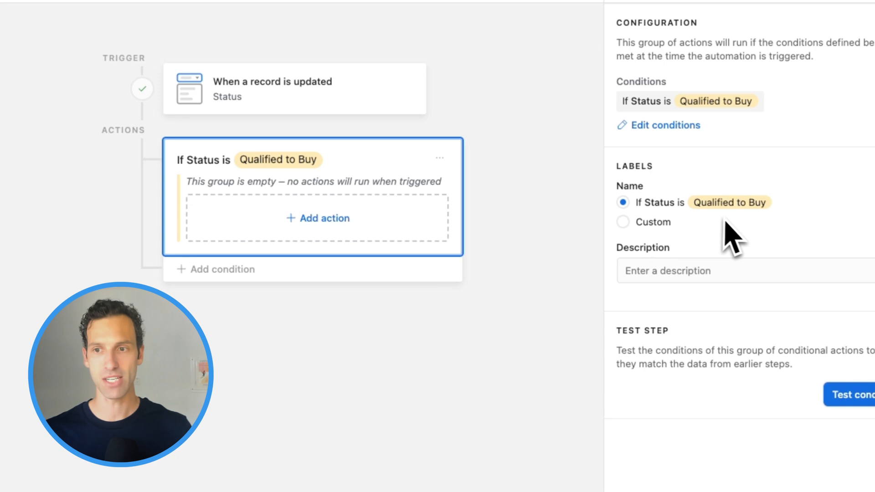
pyautogui.click(317, 219)
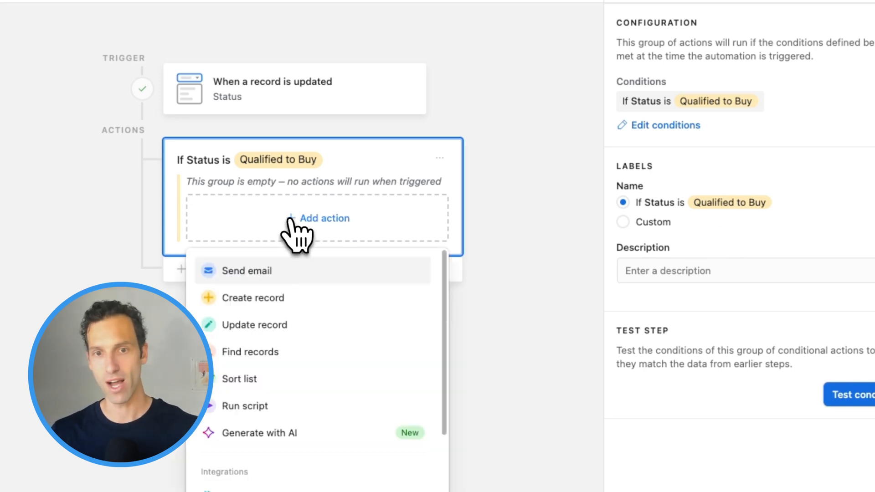
# Add Update record on Contacts with the trigger's record ID, setting Deal Amount to 10000
pyautogui.click(254, 325)
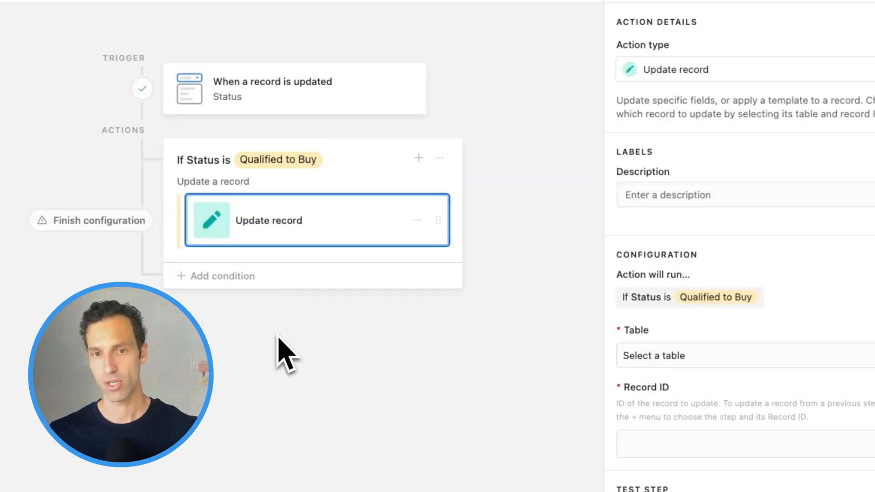
pyautogui.click(725, 356)
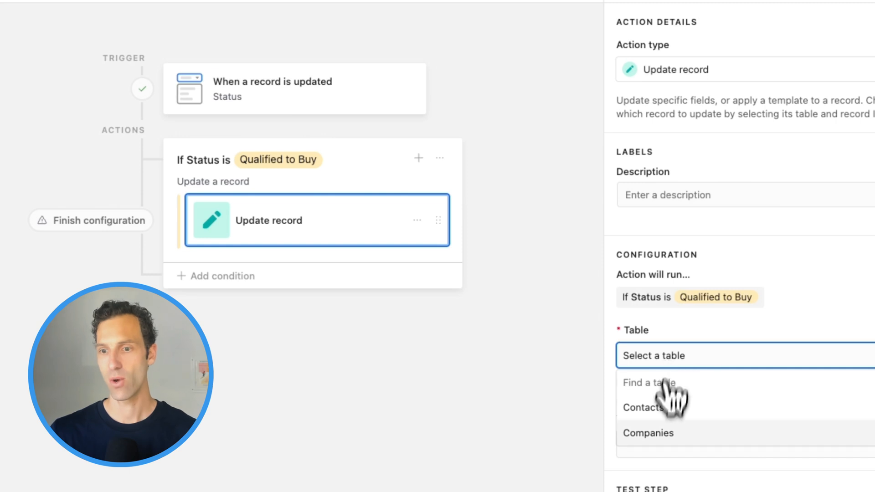
pyautogui.click(643, 408)
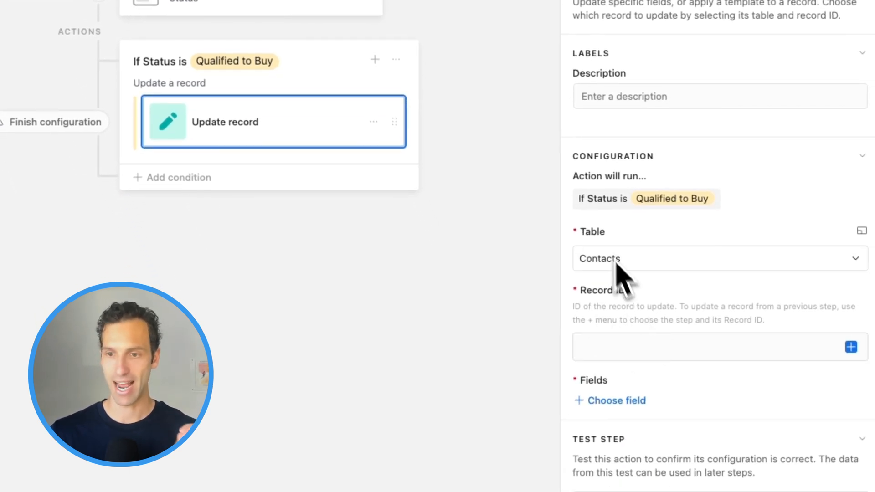
pyautogui.click(850, 346)
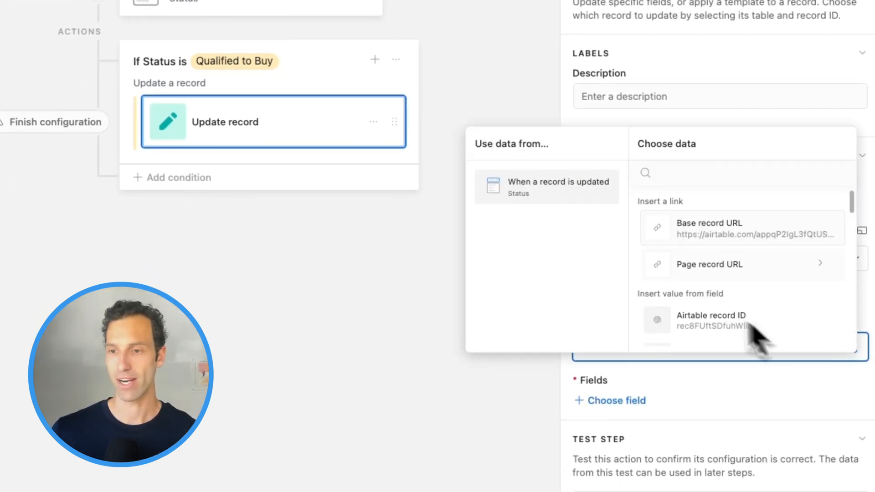
pyautogui.moveTo(558, 200)
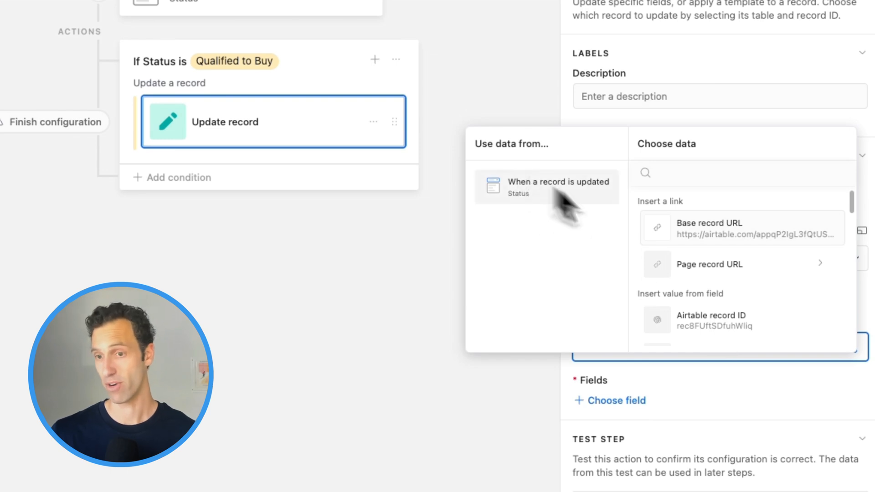
pyautogui.click(710, 315)
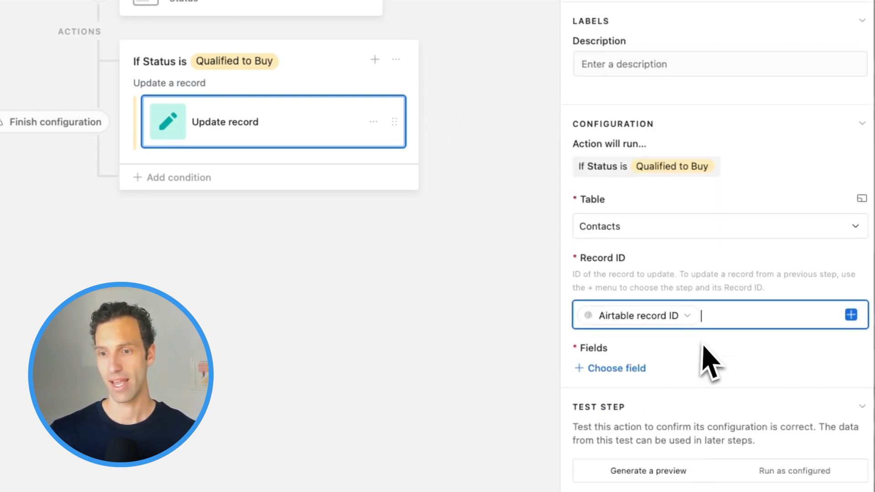
pyautogui.write('deal')
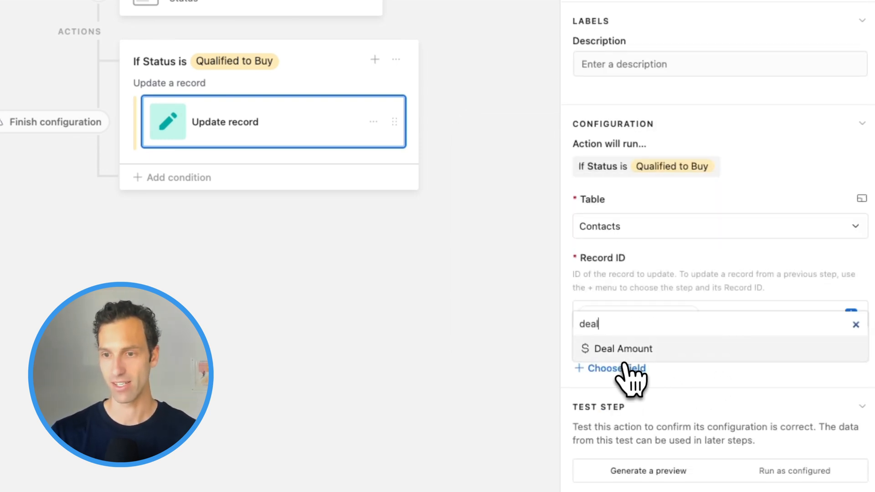
pyautogui.click(623, 348)
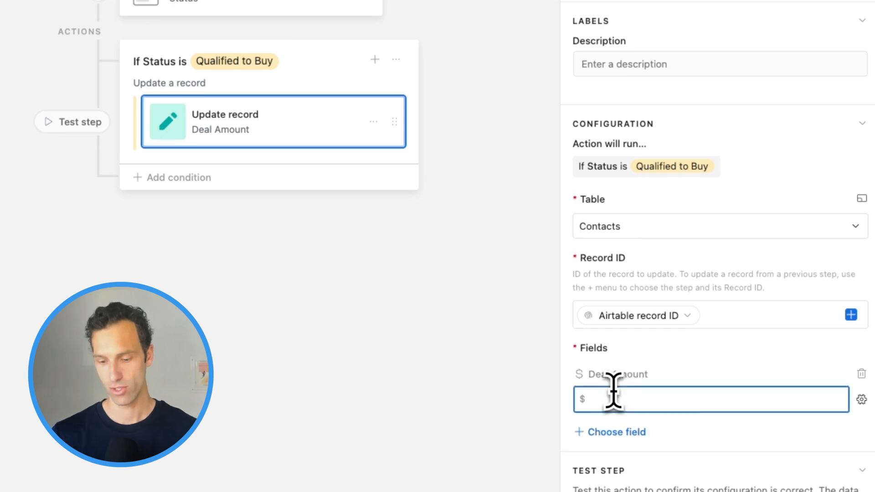
pyautogui.write('100000')
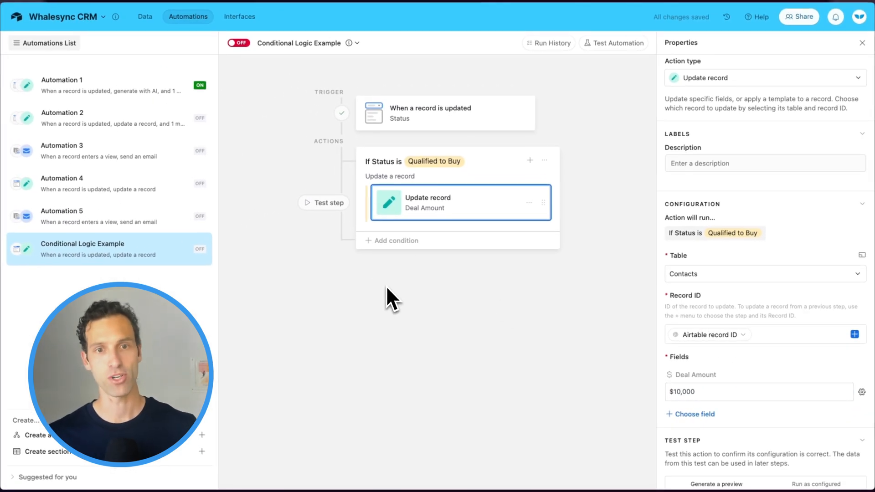
pyautogui.moveTo(380, 295)
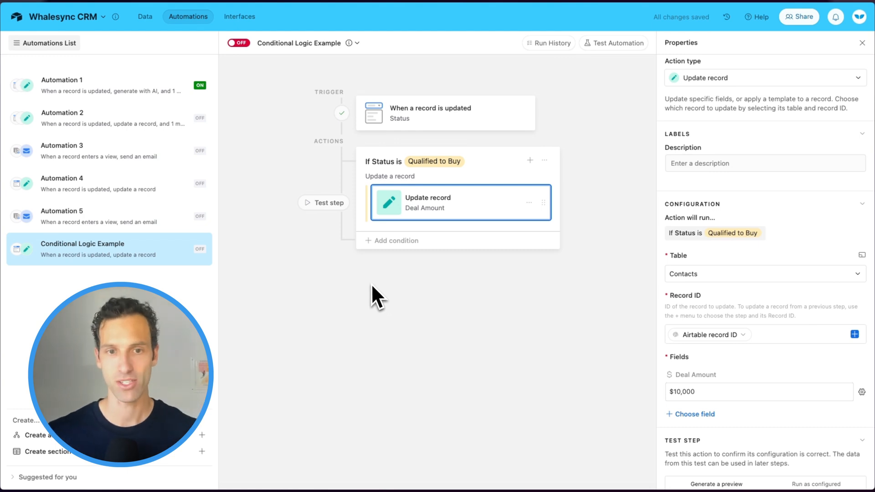
pyautogui.moveTo(391, 273)
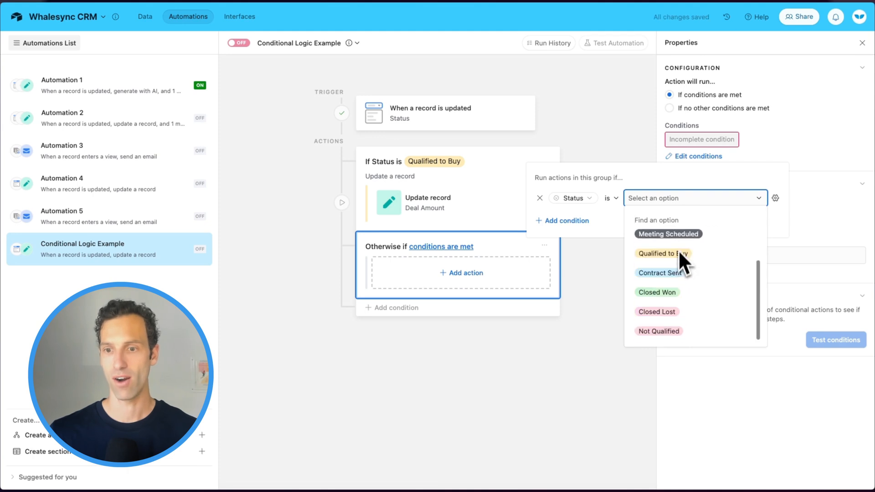
# Add a Not Qualified branch updating the triggering contact's Deal Amount to 0, and preview it
pyautogui.click(658, 331)
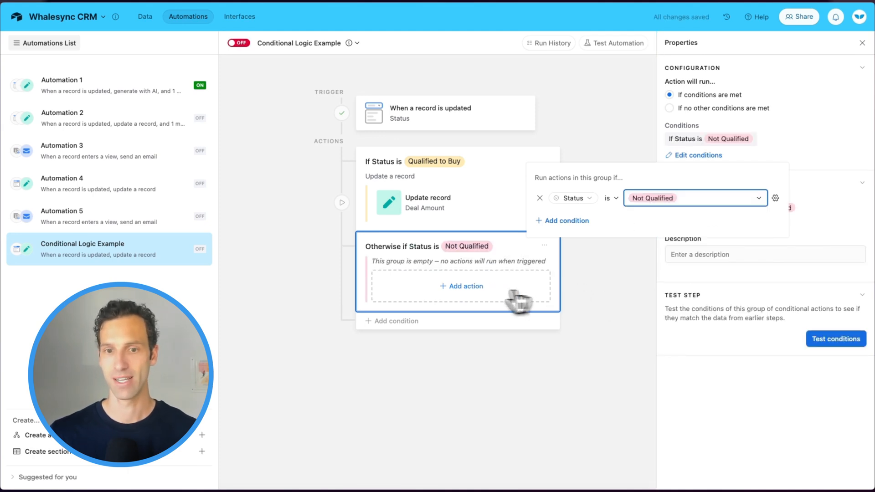
pyautogui.click(460, 286)
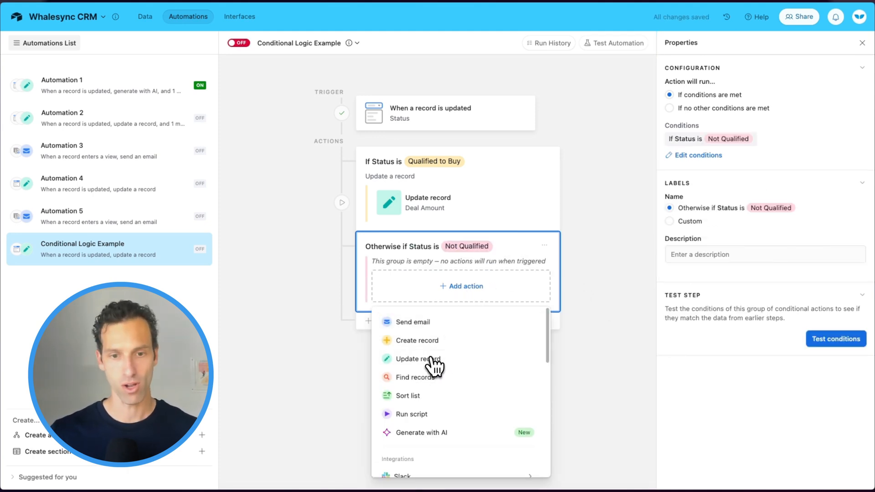
pyautogui.click(418, 359)
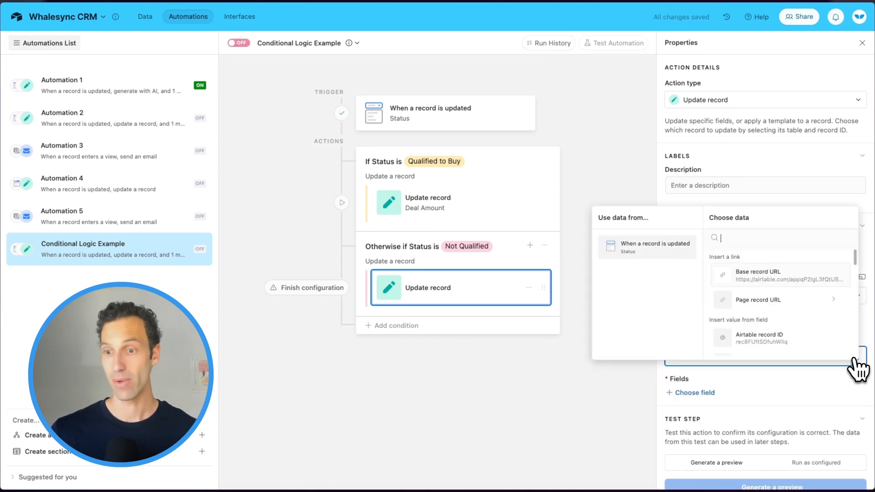
pyautogui.click(760, 338)
pyautogui.write('deal')
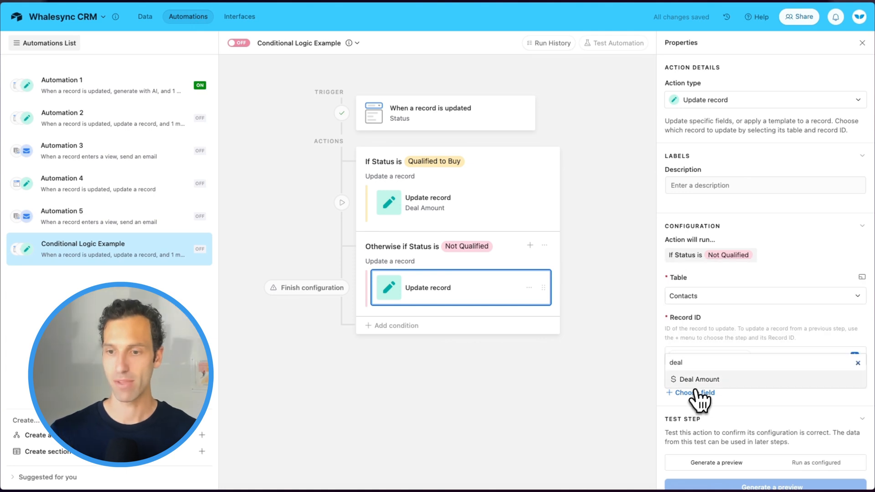
pyautogui.click(698, 380)
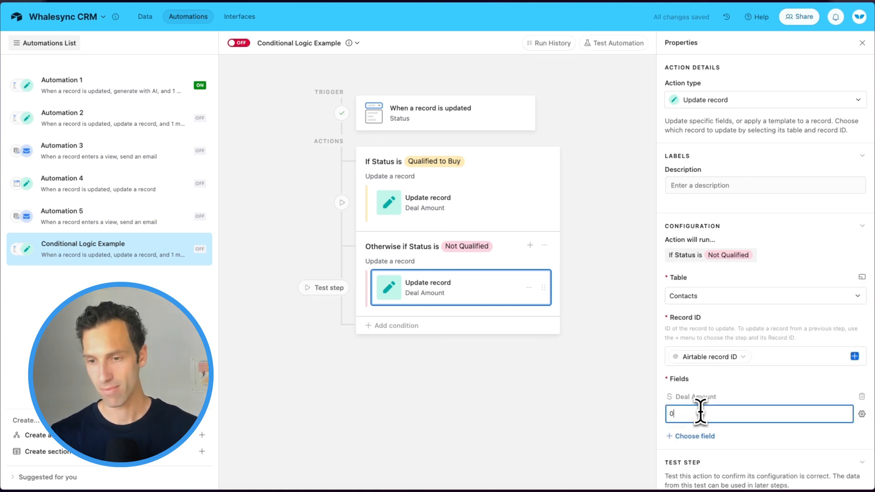
pyautogui.click(765, 464)
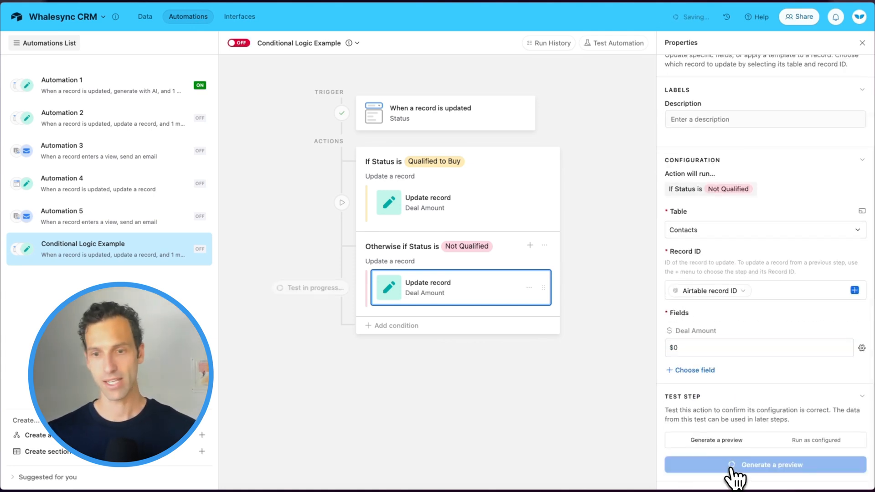
pyautogui.click(773, 464)
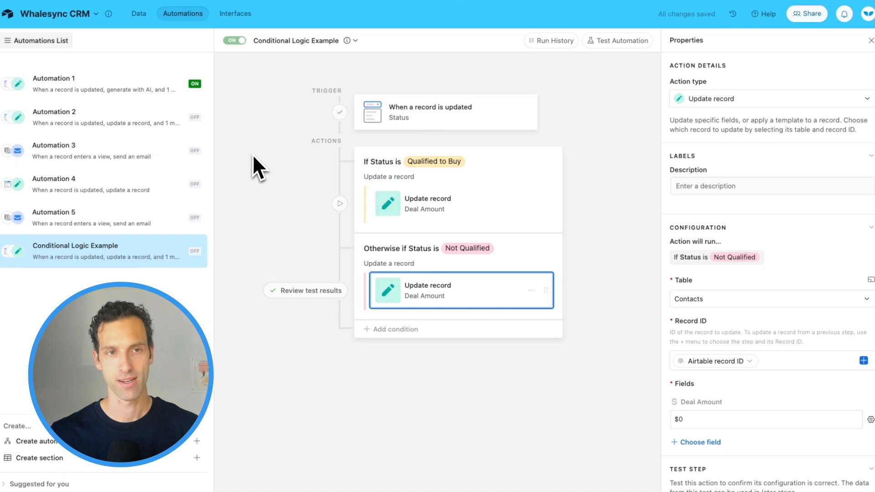
pyautogui.click(139, 14)
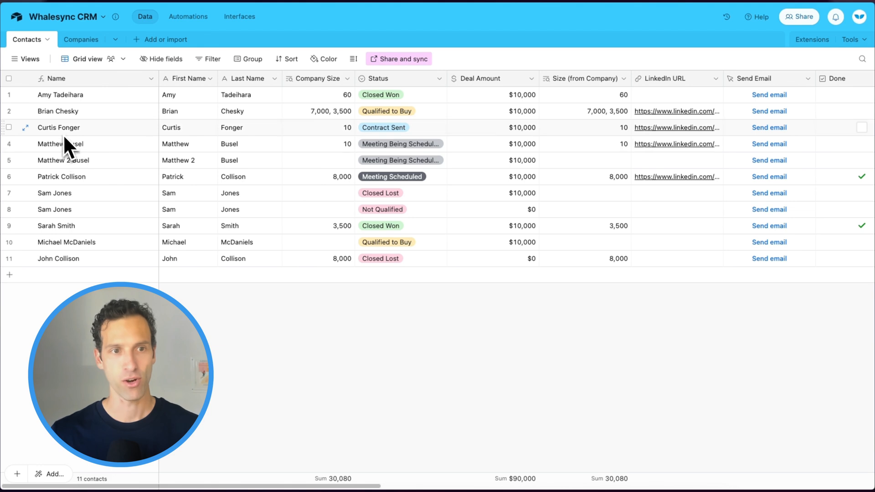
pyautogui.moveTo(395, 142)
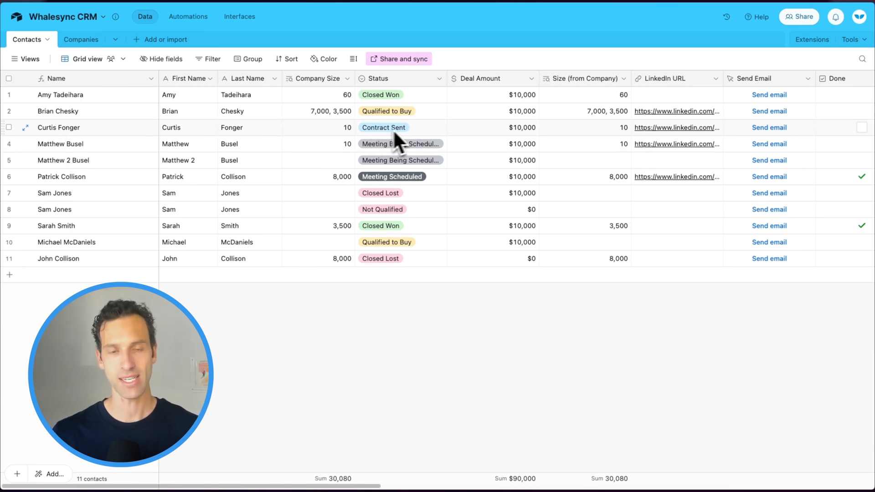
pyautogui.click(400, 127)
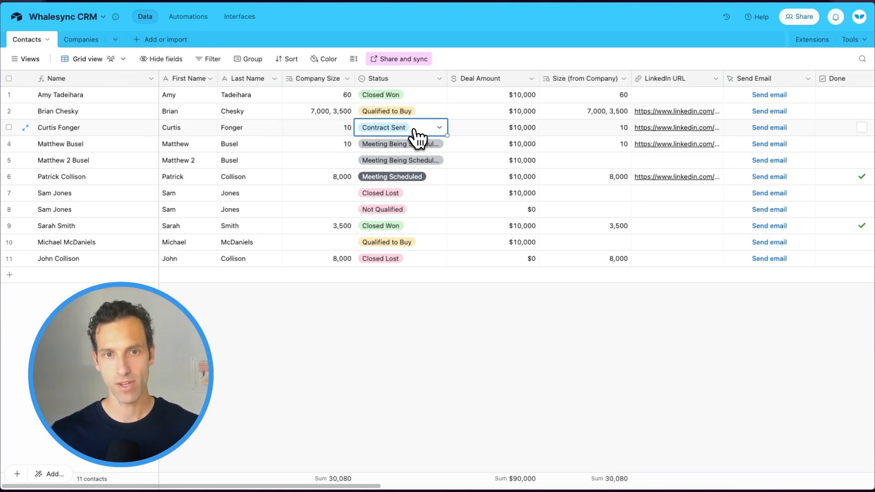
pyautogui.click(383, 209)
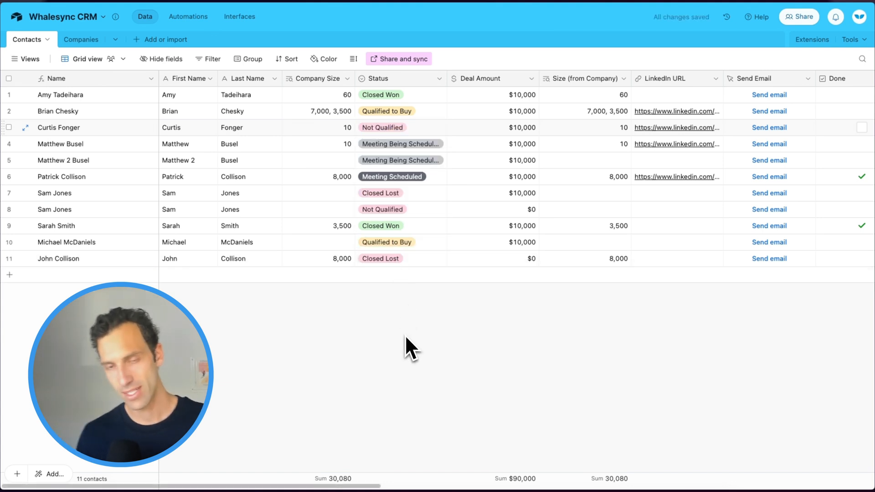
pyautogui.moveTo(560, 153)
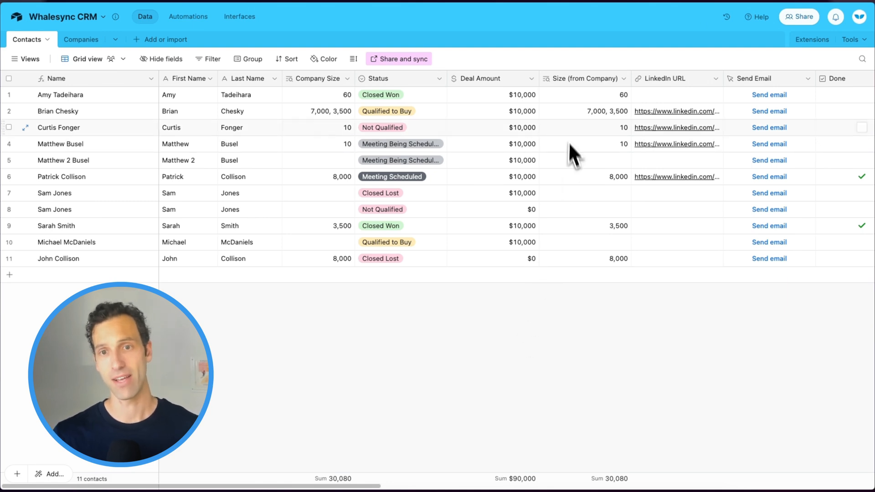
pyautogui.moveTo(561, 144)
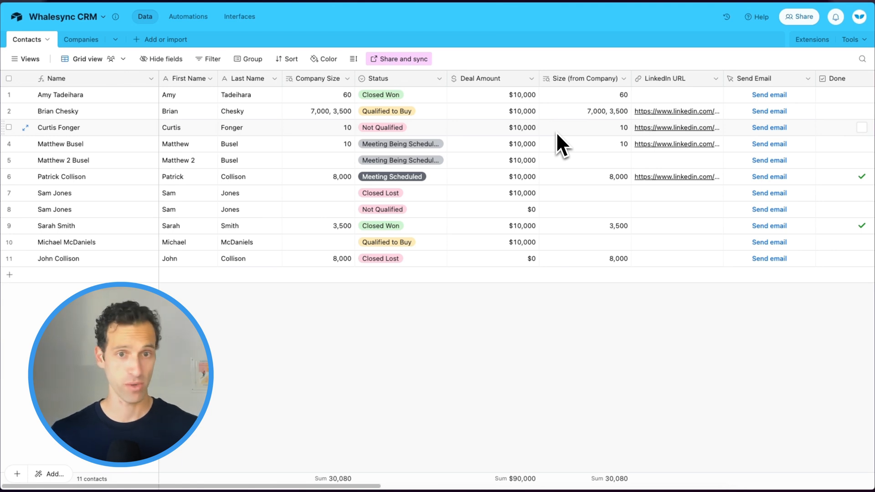
pyautogui.click(492, 128)
pyautogui.write('$0')
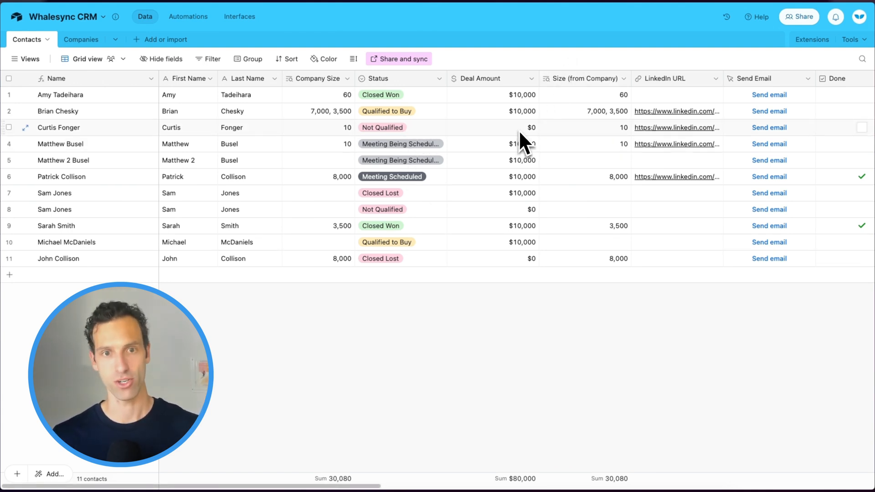
pyautogui.click(399, 127)
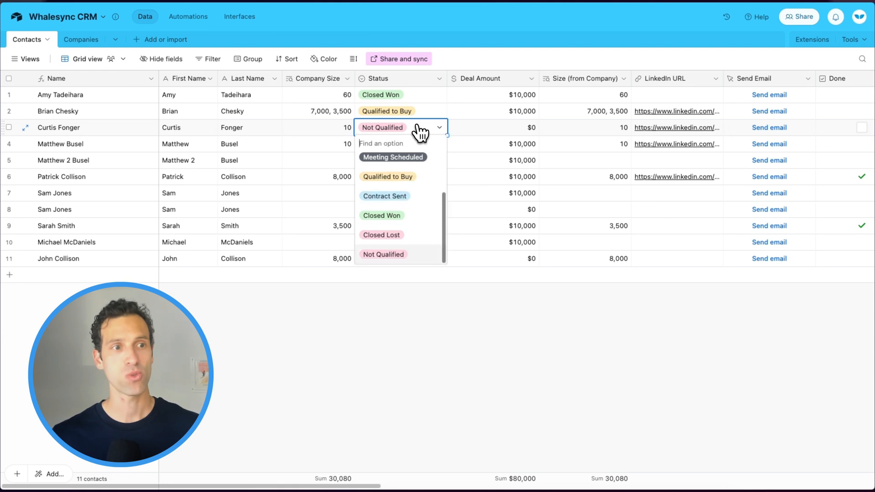
pyautogui.click(386, 177)
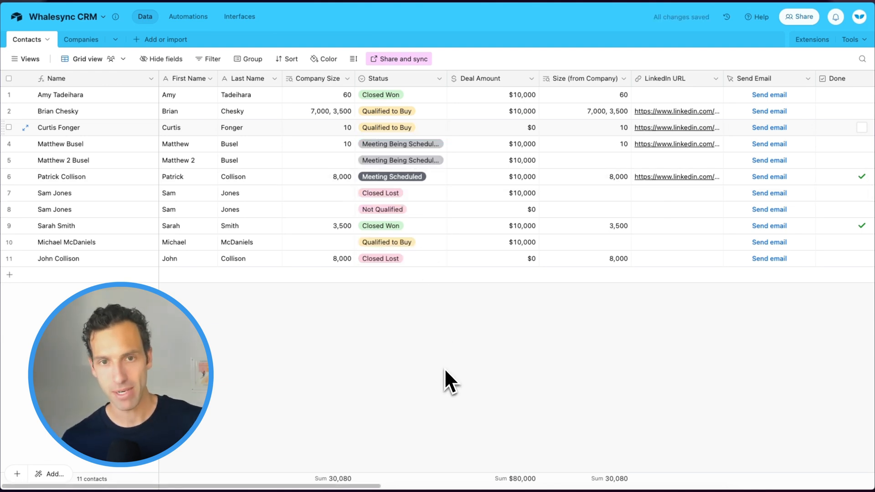
pyautogui.moveTo(441, 360)
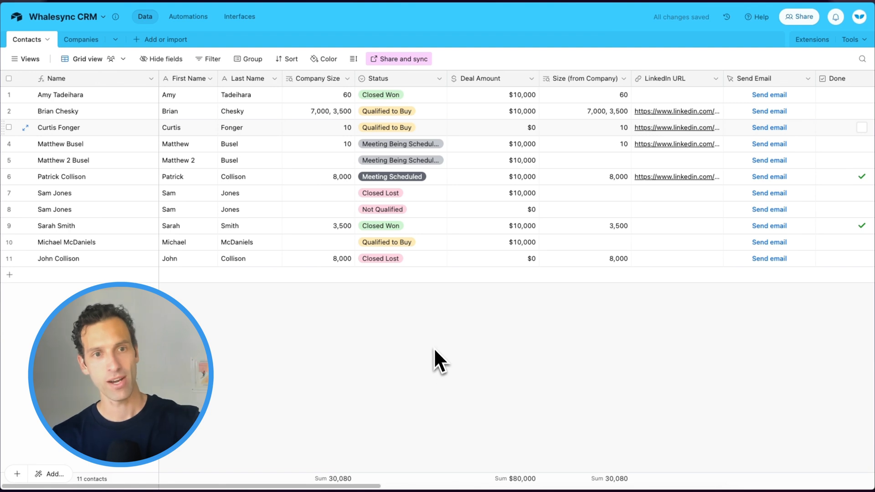
pyautogui.moveTo(417, 144)
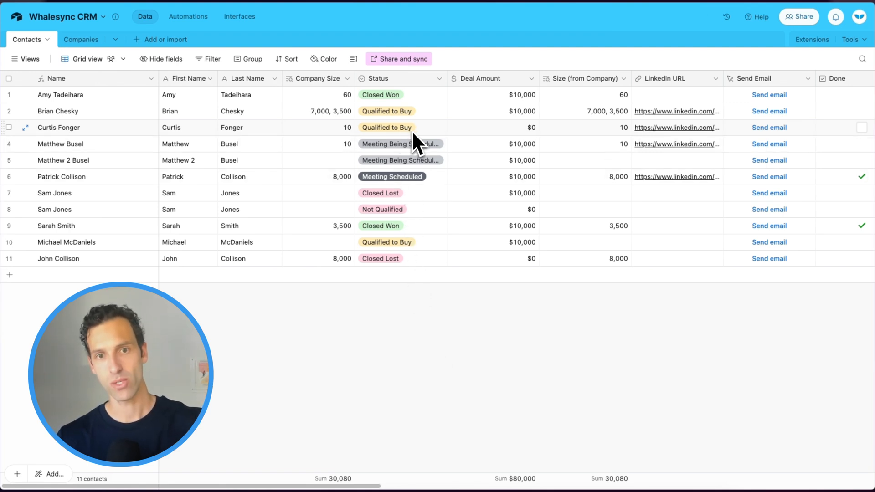
pyautogui.click(493, 127)
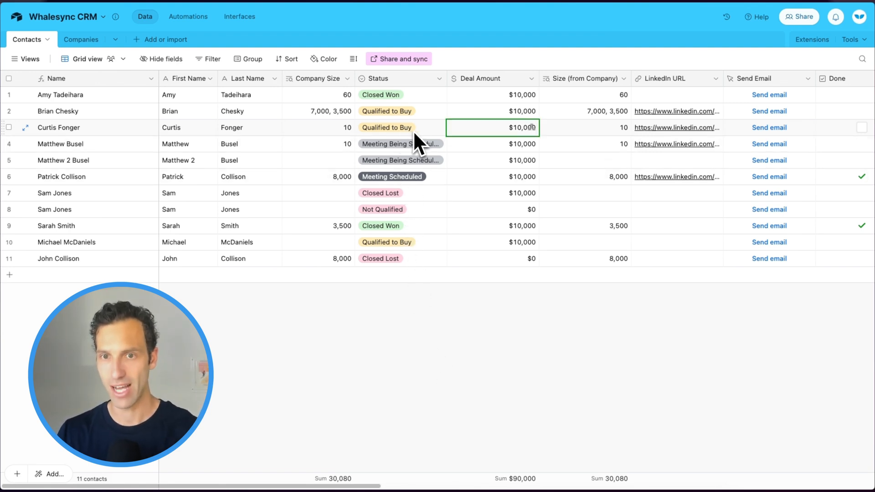
pyautogui.moveTo(527, 328)
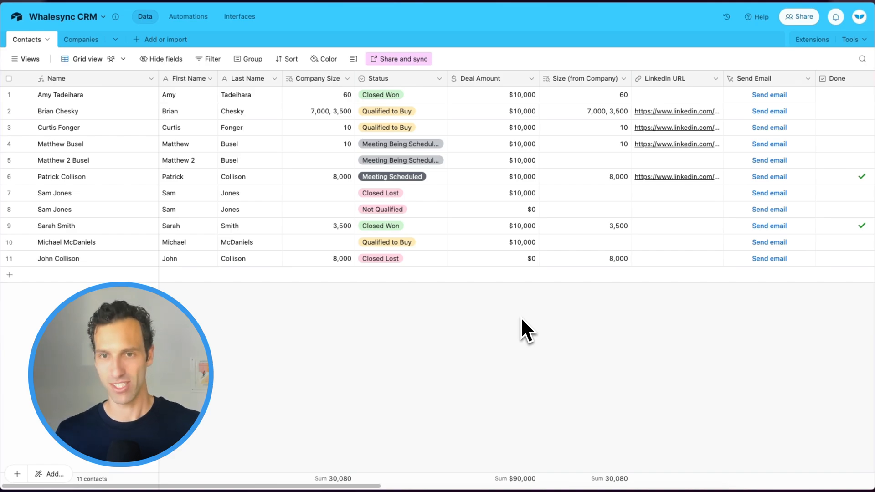
pyautogui.click(81, 40)
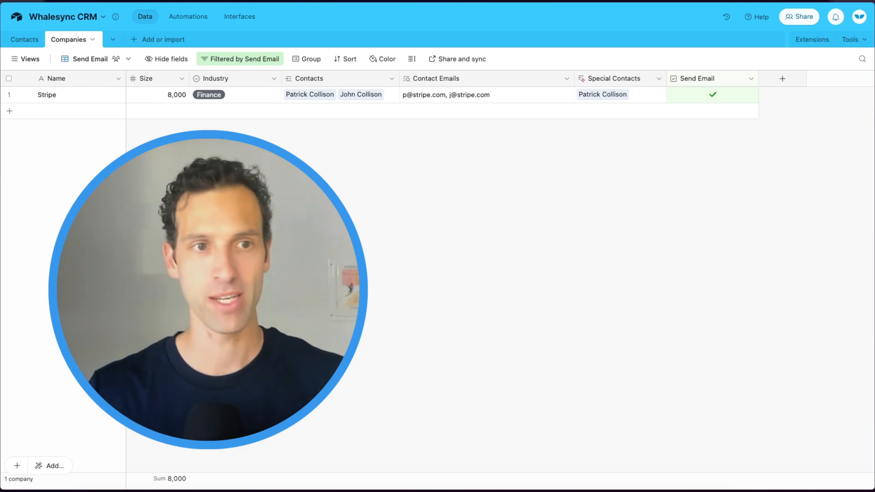
# Check Contacts, then return to the Companies Send Email view listing Stripe
pyautogui.click(208, 94)
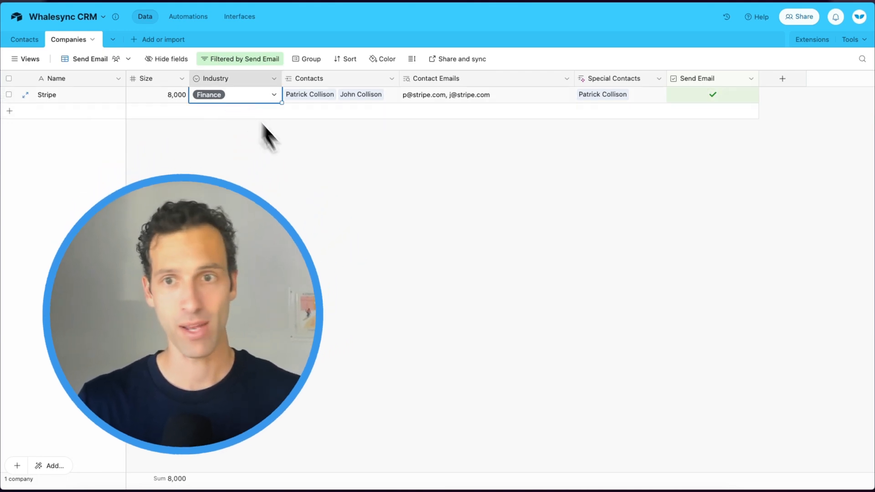
pyautogui.click(24, 39)
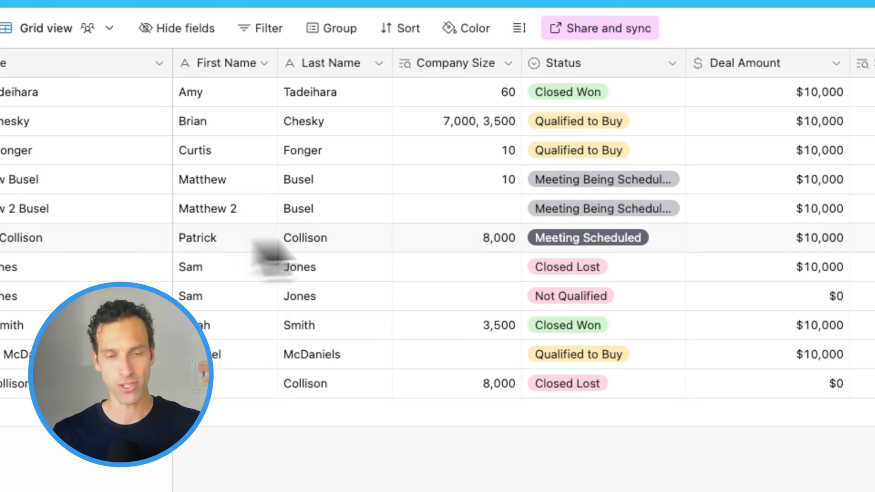
pyautogui.moveTo(748, 268)
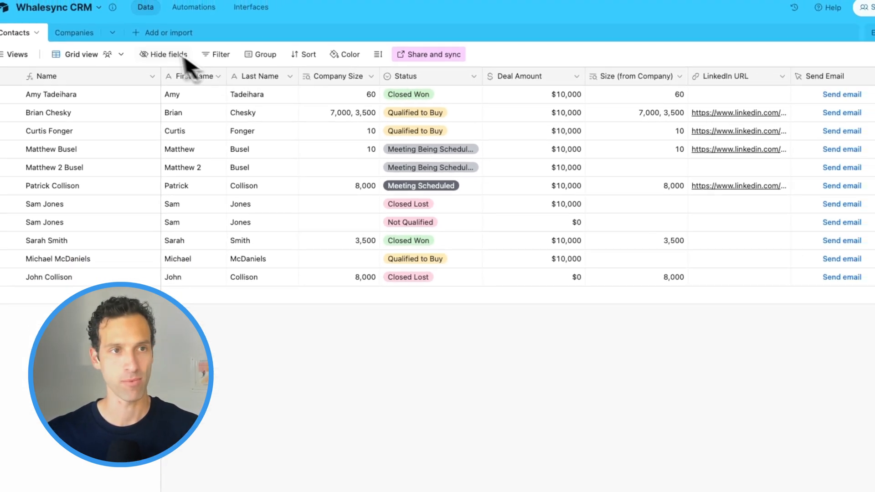
pyautogui.click(74, 32)
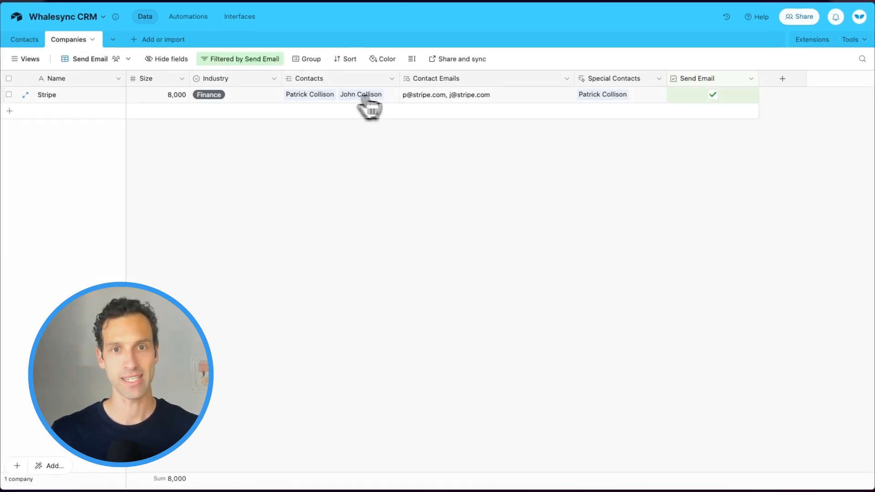
pyautogui.moveTo(449, 189)
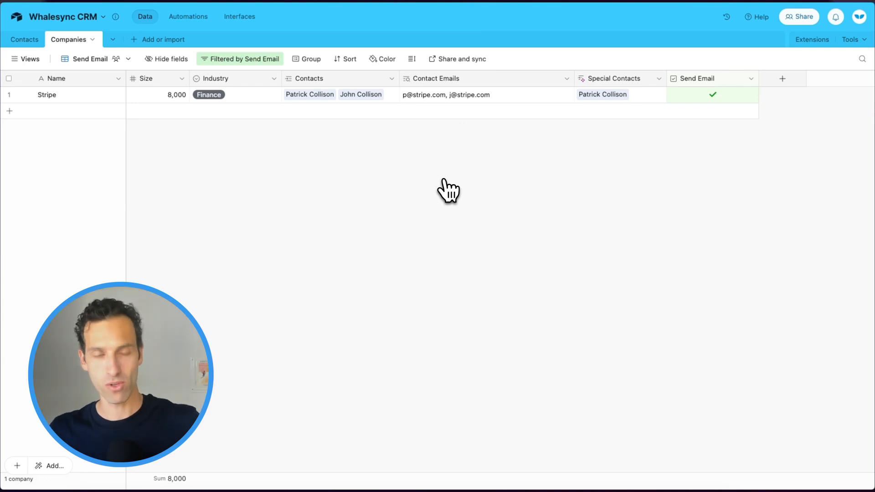
pyautogui.moveTo(71, 107)
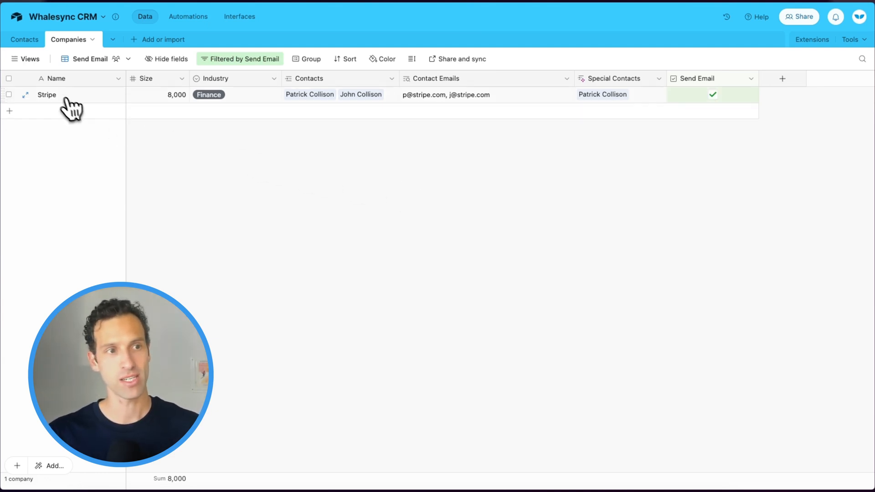
pyautogui.moveTo(359, 201)
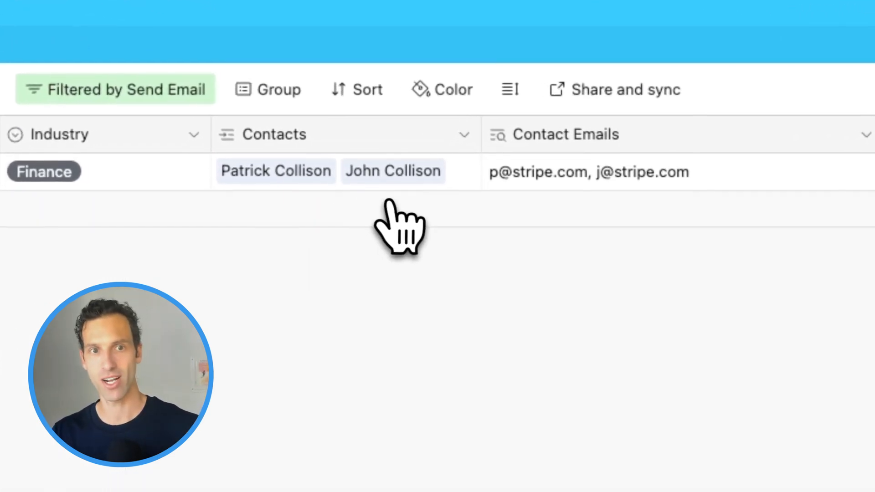
pyautogui.moveTo(536, 474)
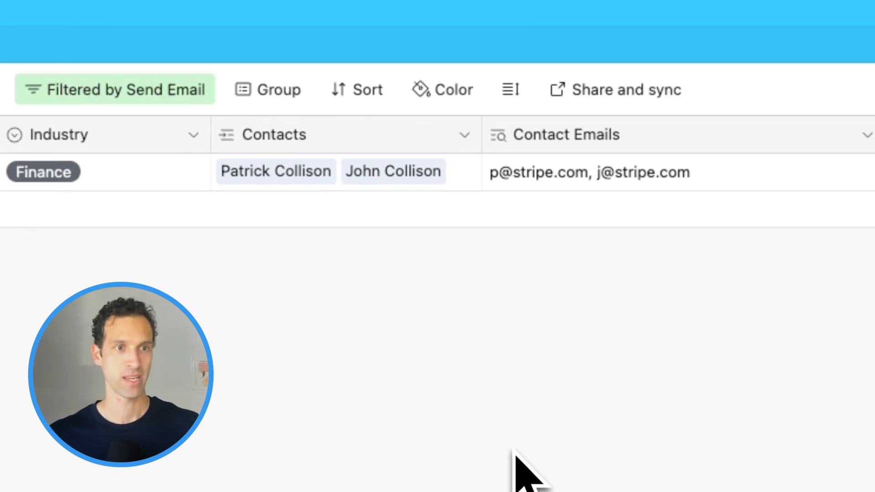
pyautogui.moveTo(566, 240)
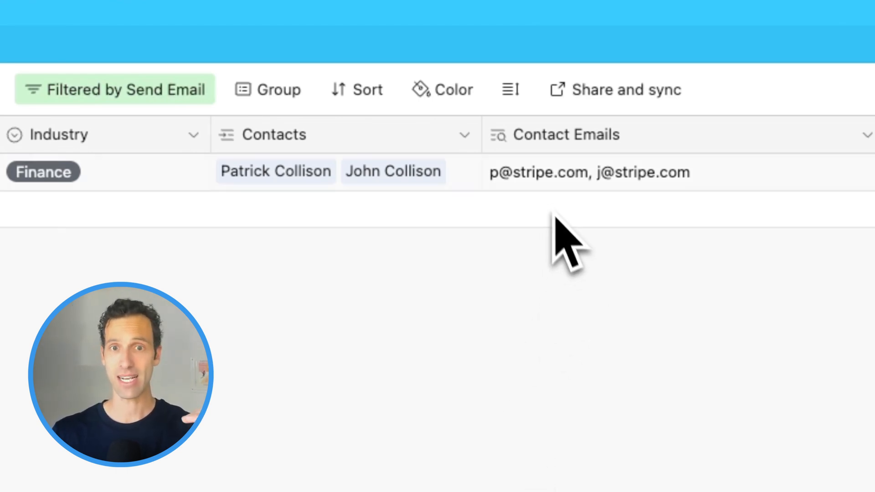
pyautogui.moveTo(614, 357)
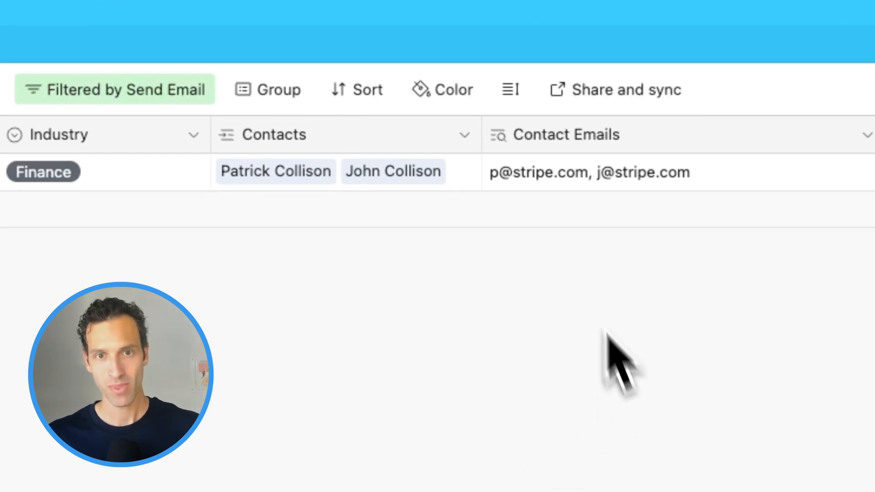
pyautogui.moveTo(505, 201)
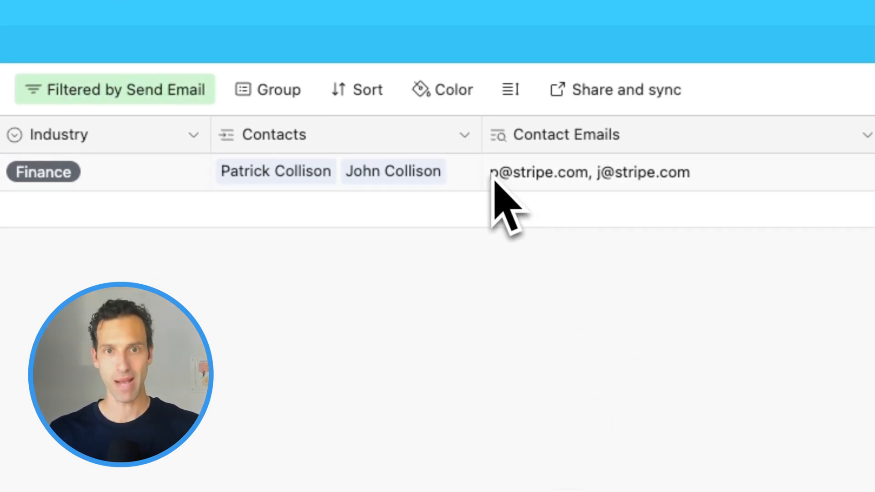
pyautogui.moveTo(722, 218)
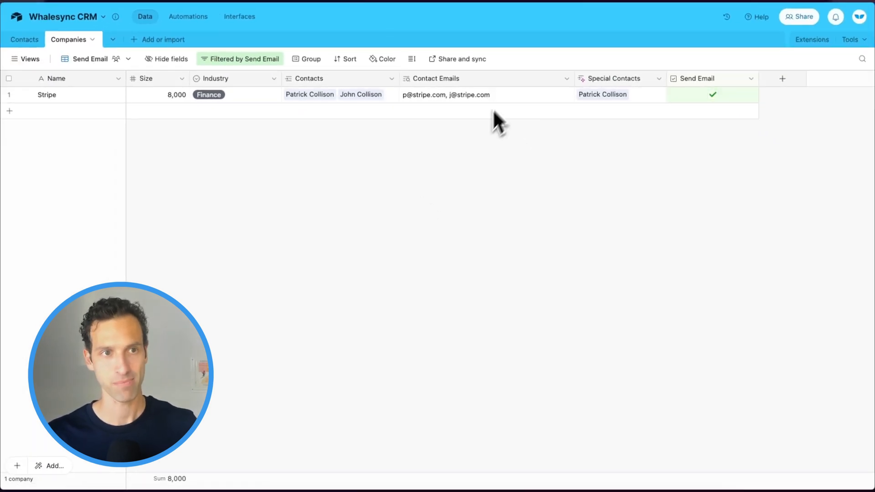
pyautogui.moveTo(187, 16)
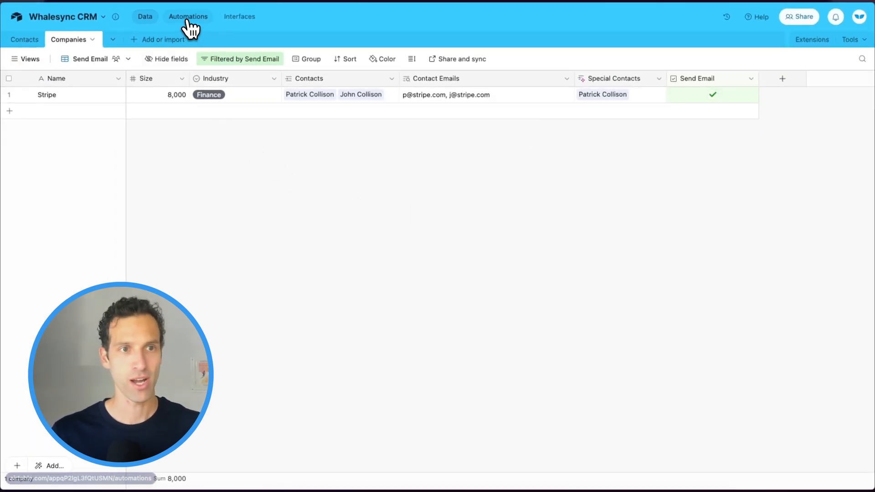
# Trigger on Companies records entering the Send Email view and test with a chosen record
pyautogui.click(188, 16)
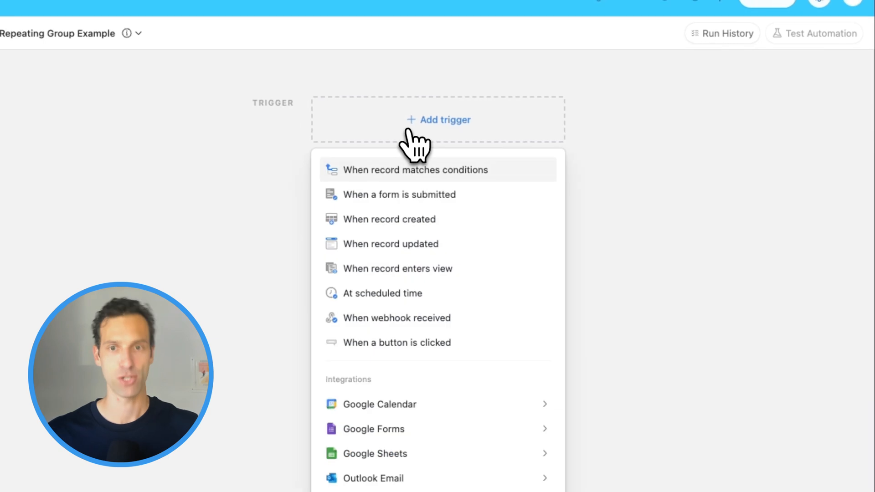
pyautogui.moveTo(424, 268)
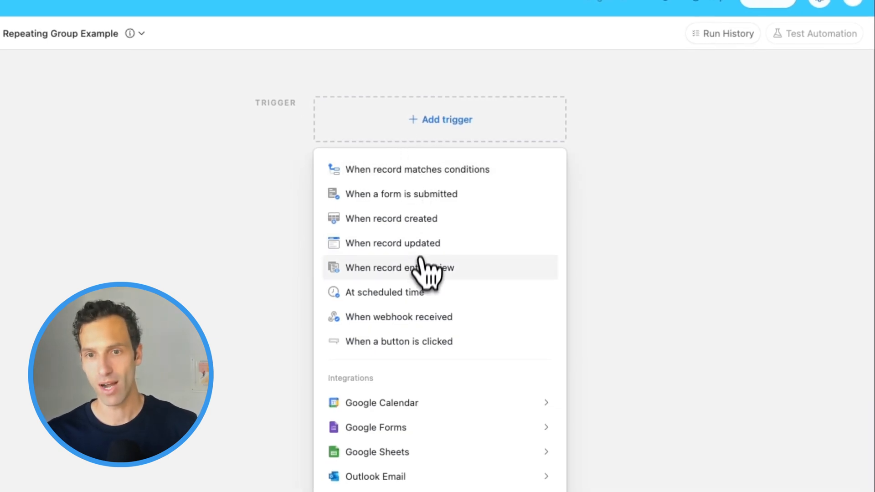
pyautogui.moveTo(422, 288)
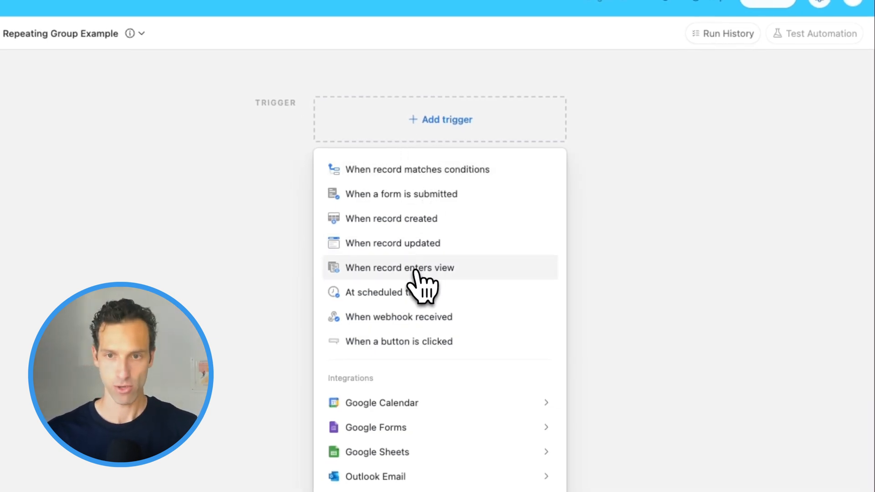
pyautogui.click(399, 267)
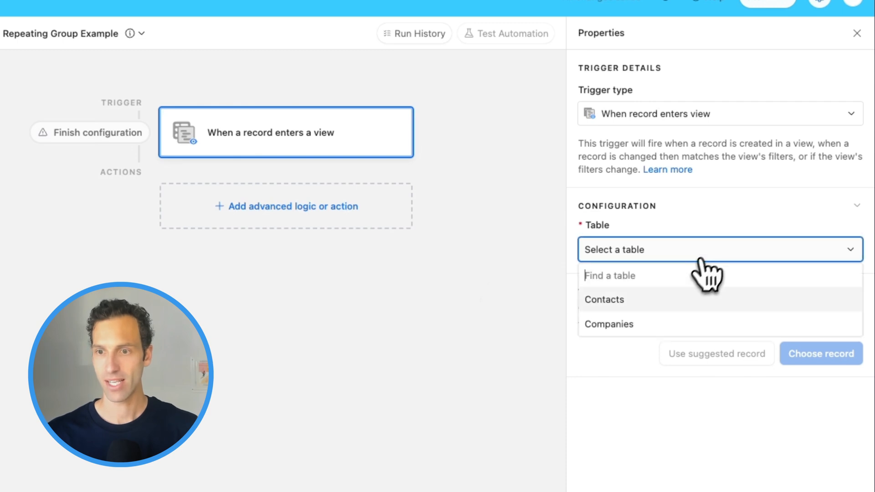
pyautogui.click(608, 323)
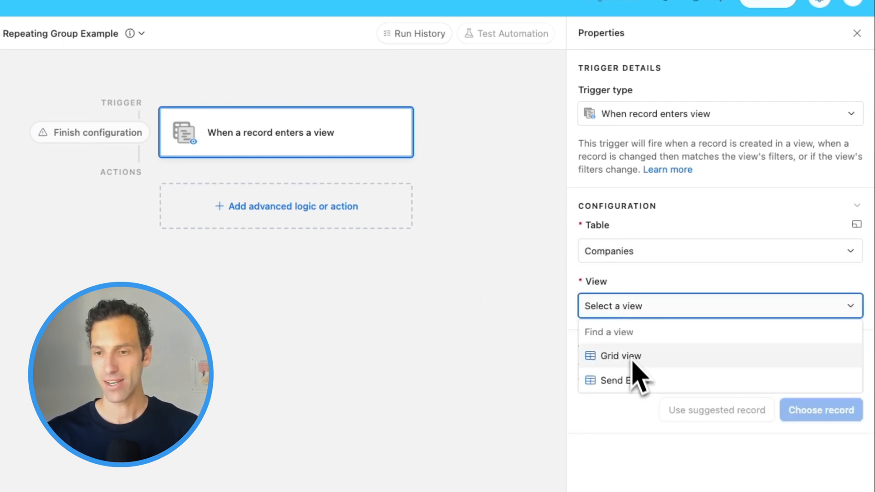
pyautogui.click(619, 380)
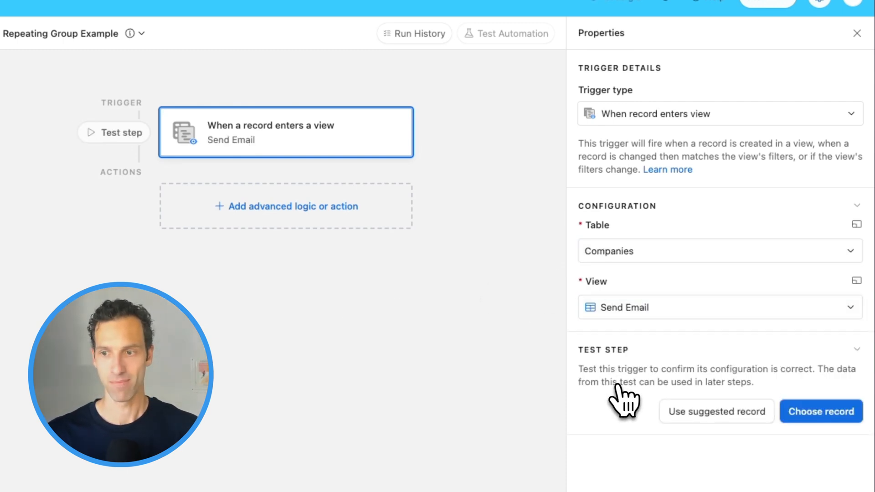
pyautogui.moveTo(301, 189)
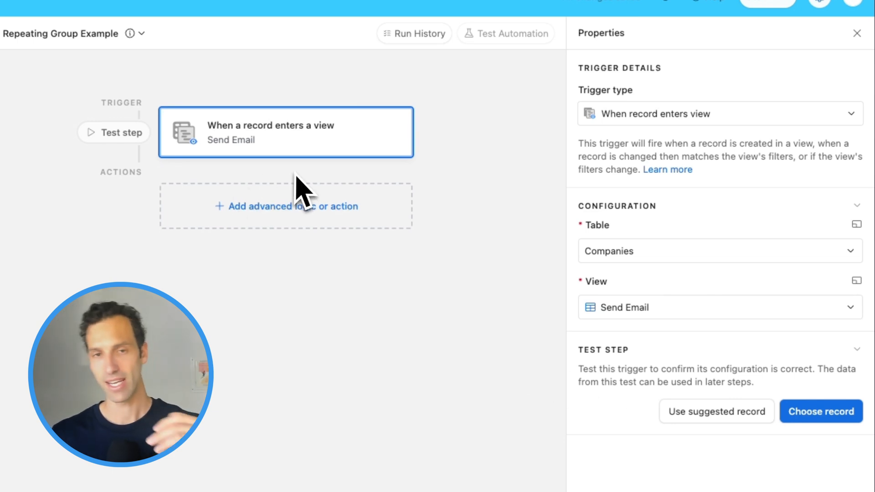
pyautogui.moveTo(661, 302)
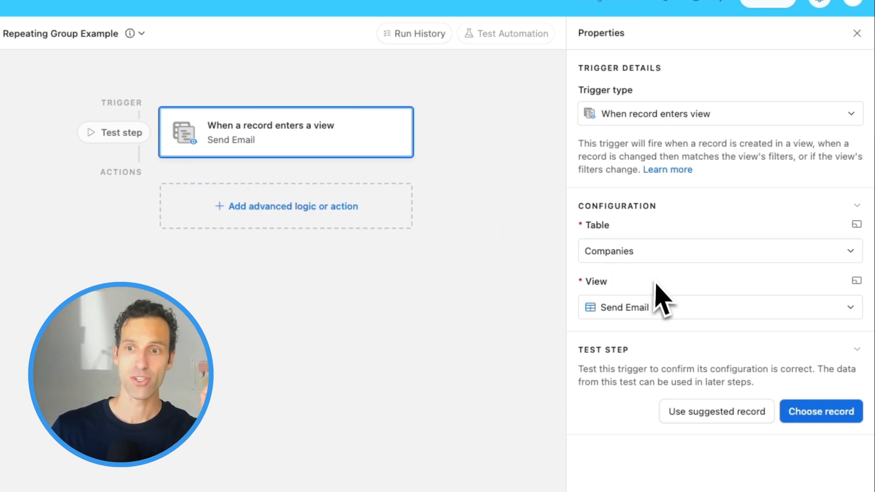
pyautogui.moveTo(667, 335)
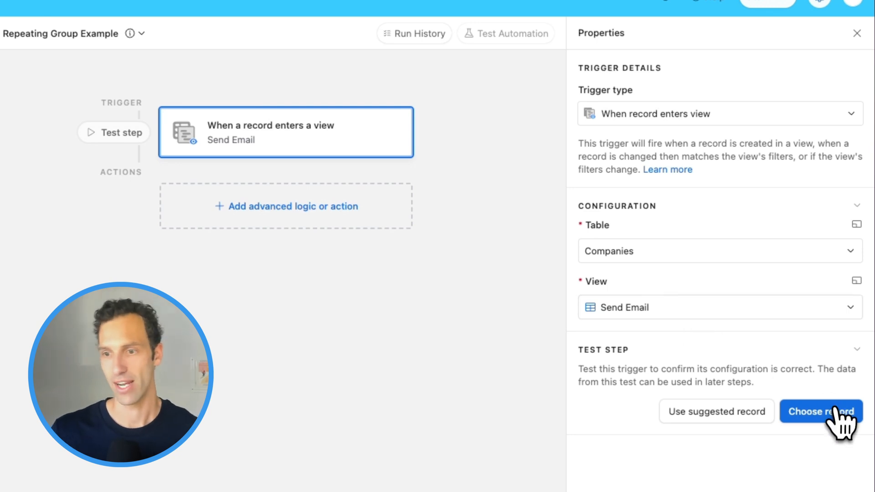
pyautogui.click(820, 411)
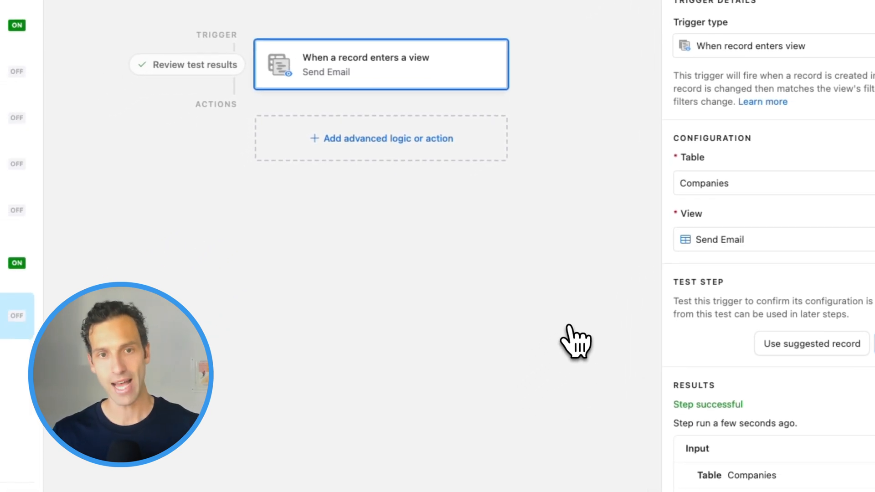
# Add a repeating group over Contact Emails and test it, returning both Stripe addresses
pyautogui.click(381, 139)
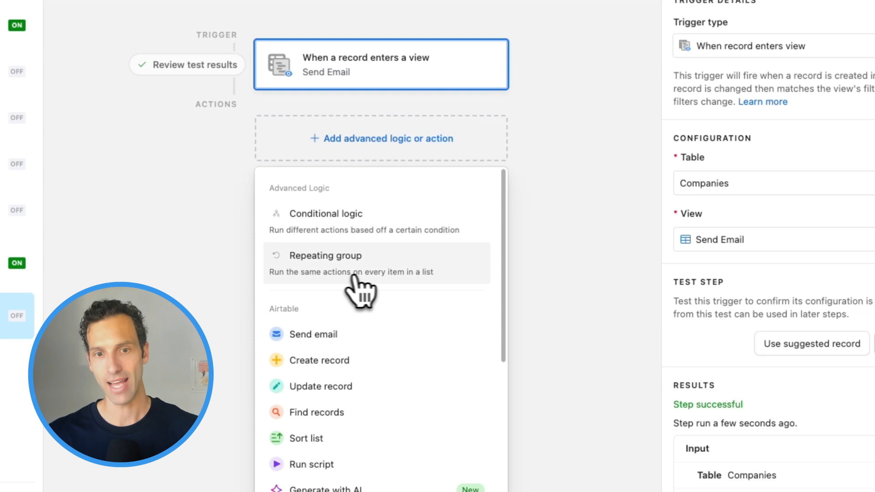
pyautogui.moveTo(337, 288)
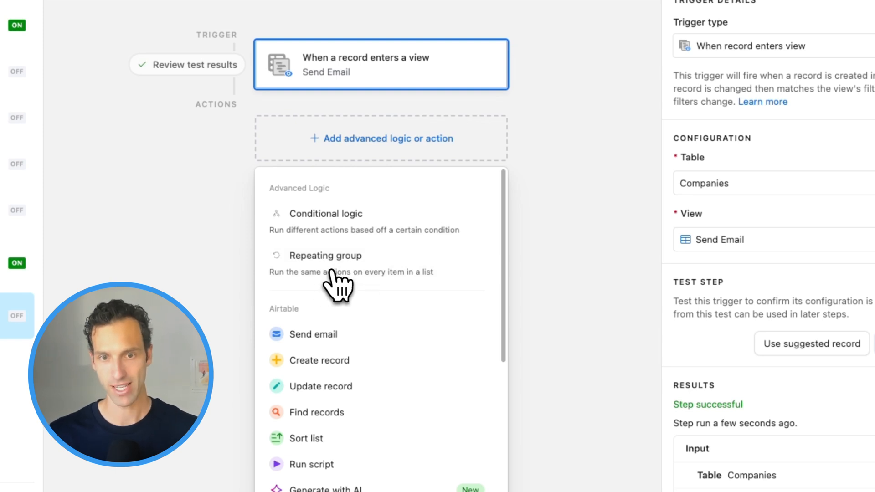
pyautogui.click(326, 255)
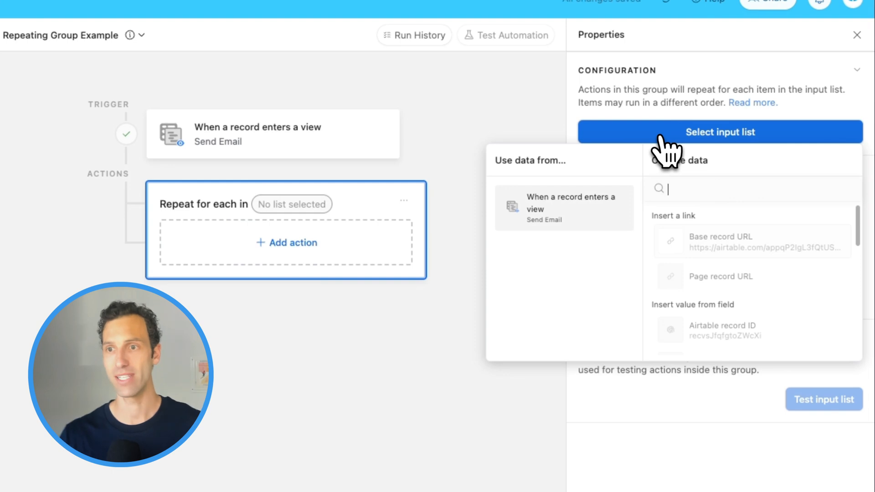
pyautogui.moveTo(720, 257)
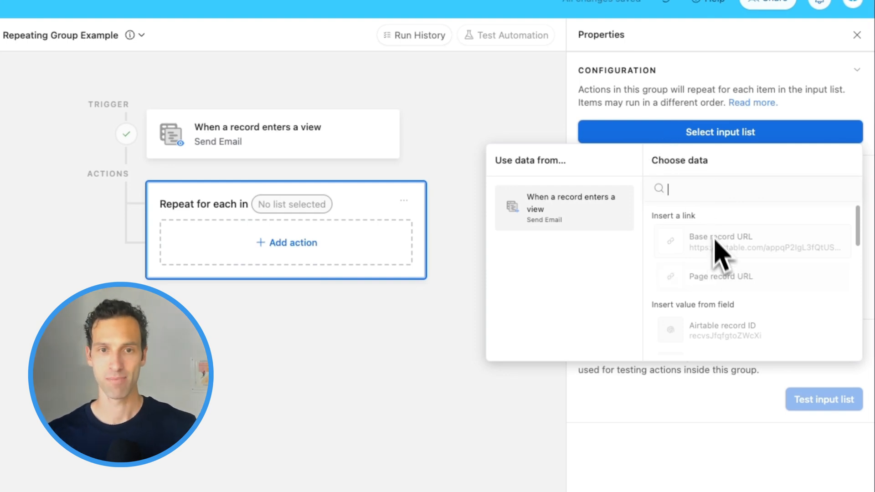
pyautogui.moveTo(628, 290)
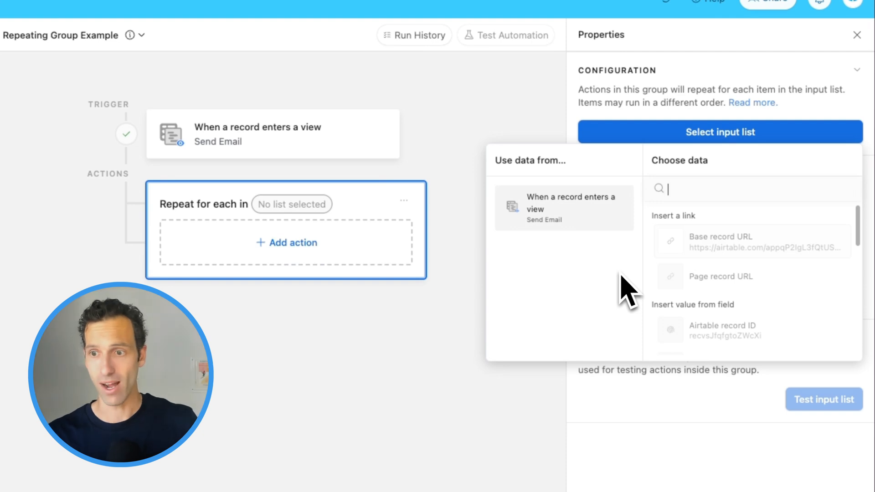
pyautogui.scroll(-3)
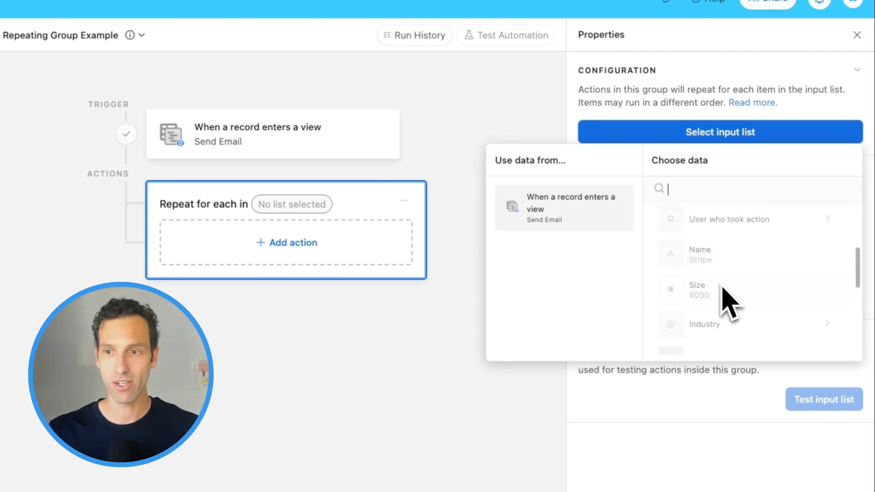
pyautogui.scroll(-3)
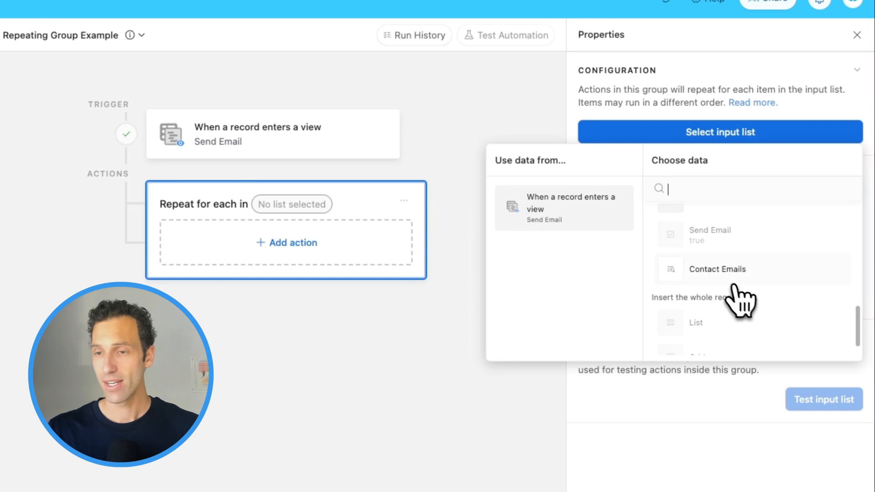
pyautogui.click(718, 269)
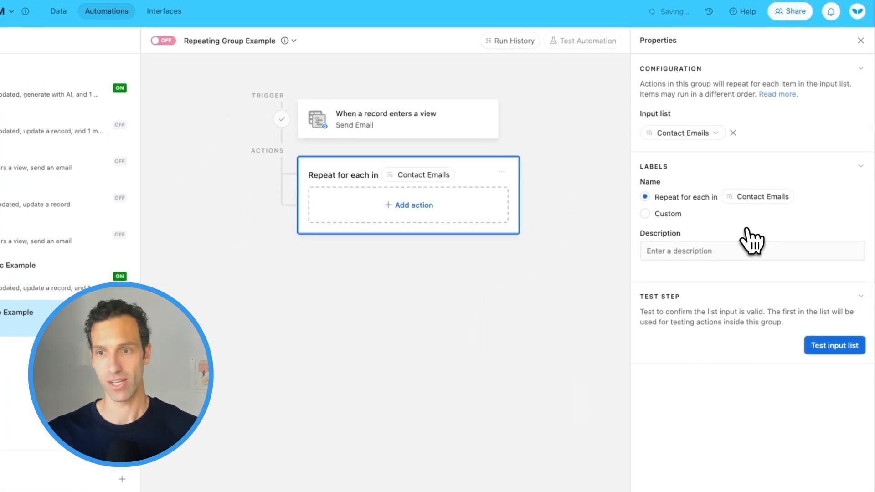
pyautogui.click(834, 345)
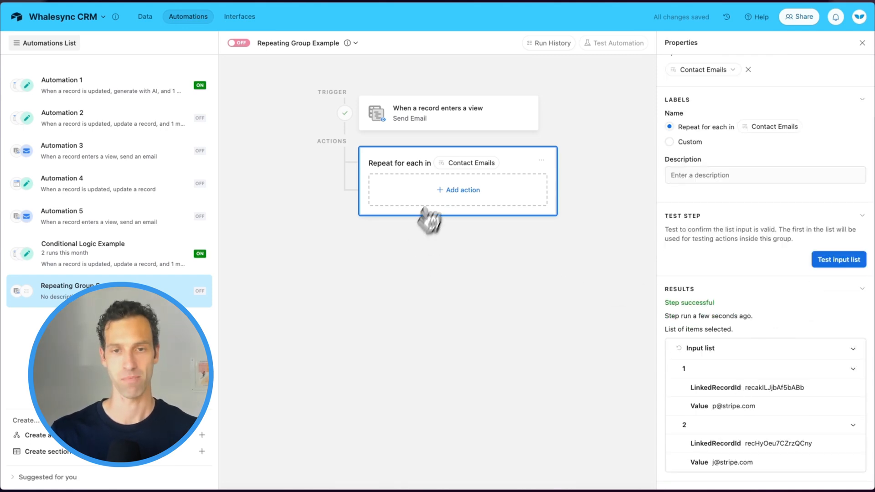
# Put a Send email action inside the repeating group, then go back to the Companies data
pyautogui.click(458, 189)
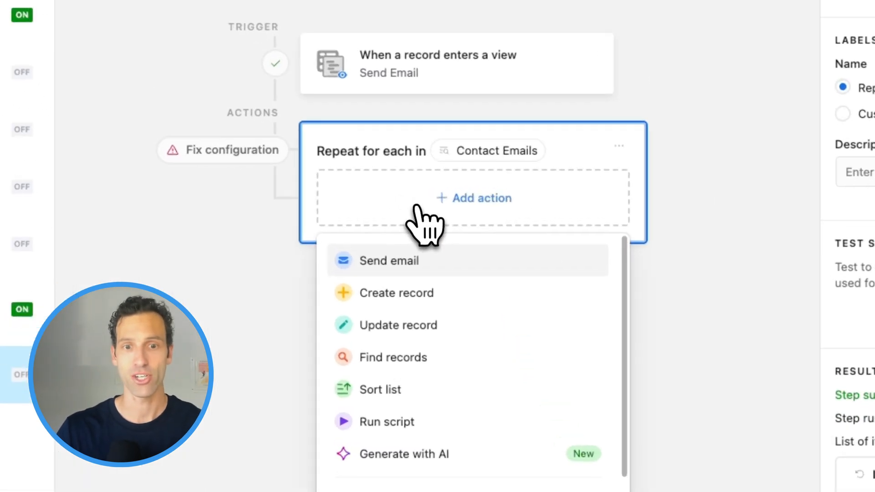
pyautogui.click(389, 261)
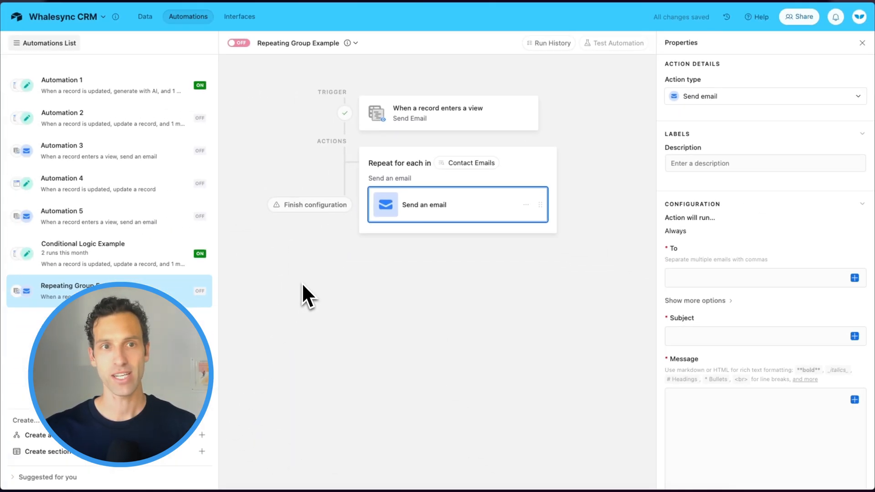
pyautogui.click(145, 16)
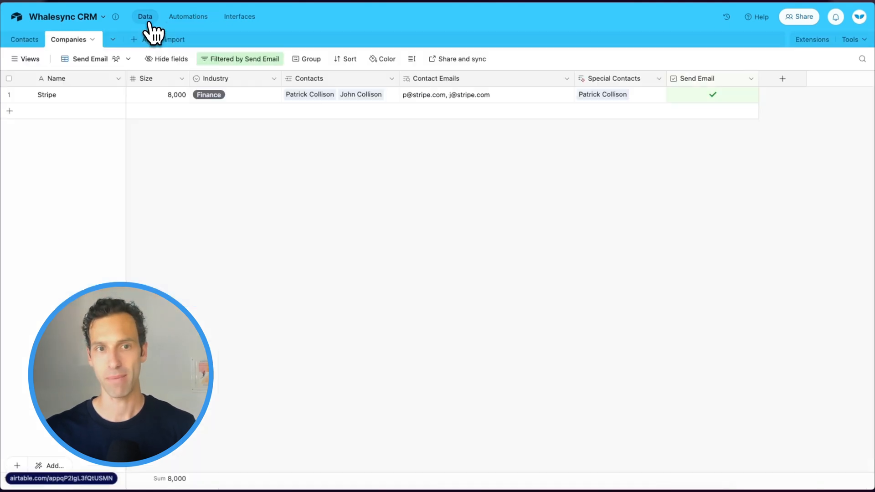
# Check Send Email for Whalesync in Grid view, then return to the Send Email view
pyautogui.click(25, 59)
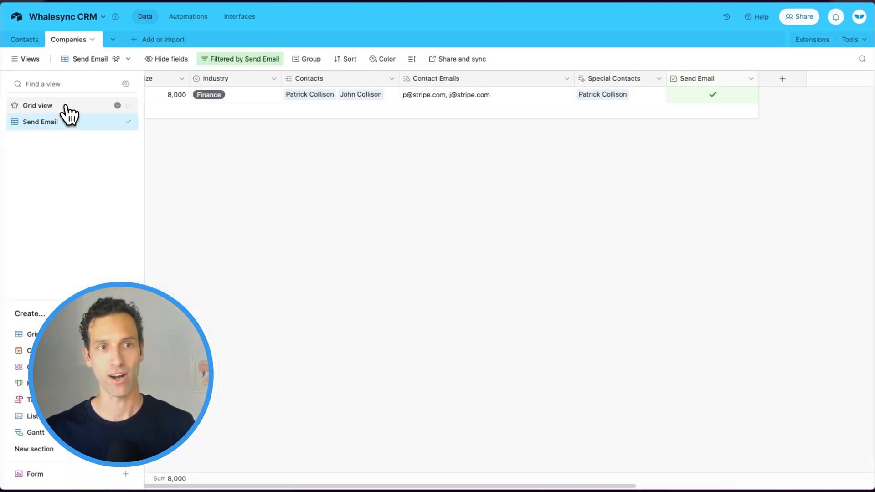
pyautogui.click(38, 104)
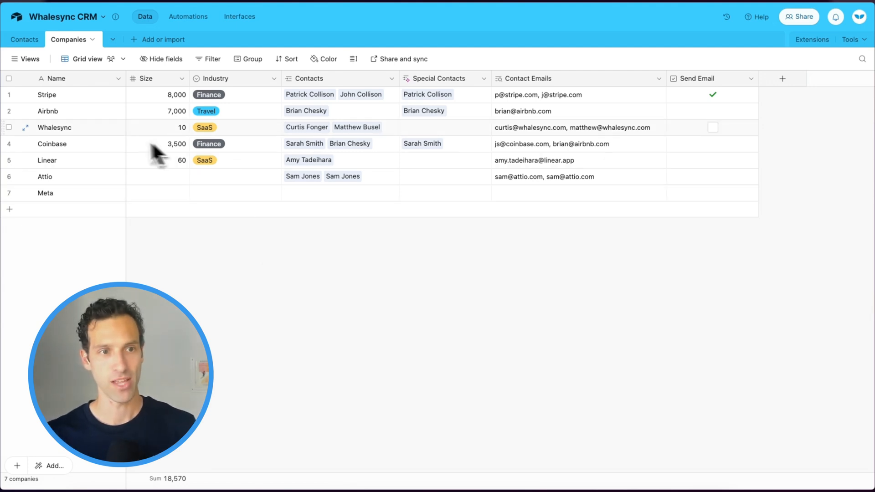
pyautogui.click(712, 127)
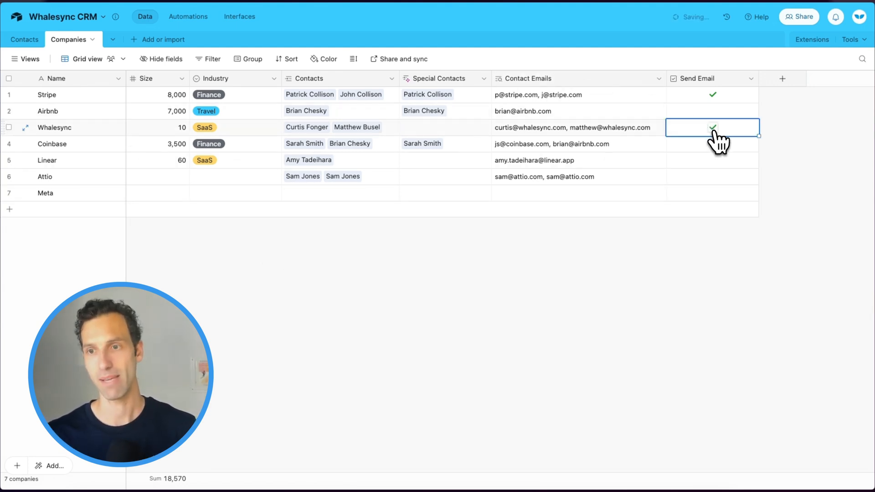
pyautogui.click(26, 59)
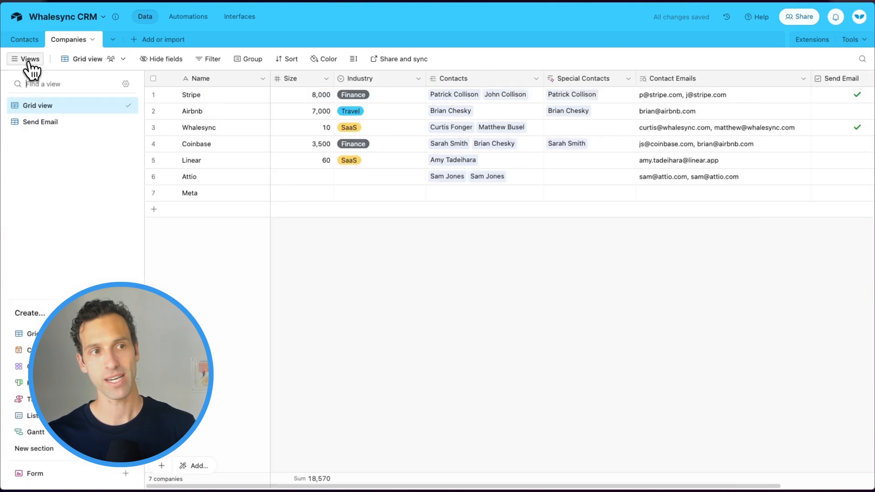
pyautogui.click(40, 122)
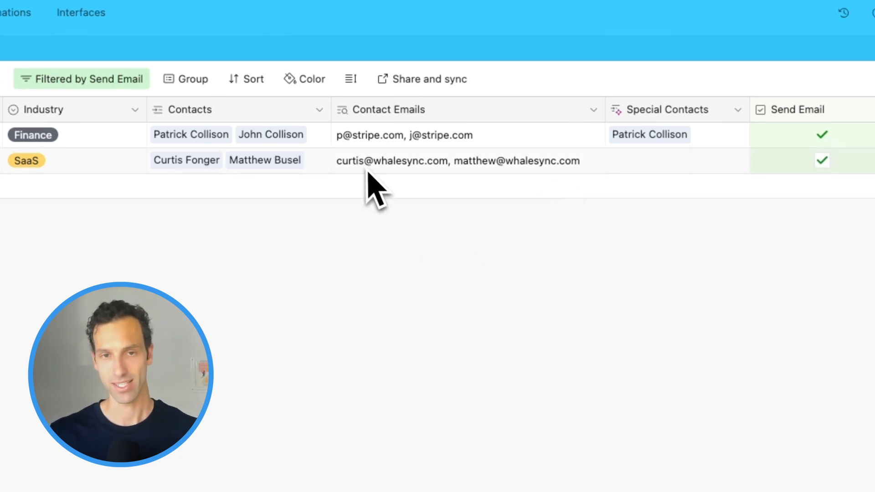
pyautogui.moveTo(535, 184)
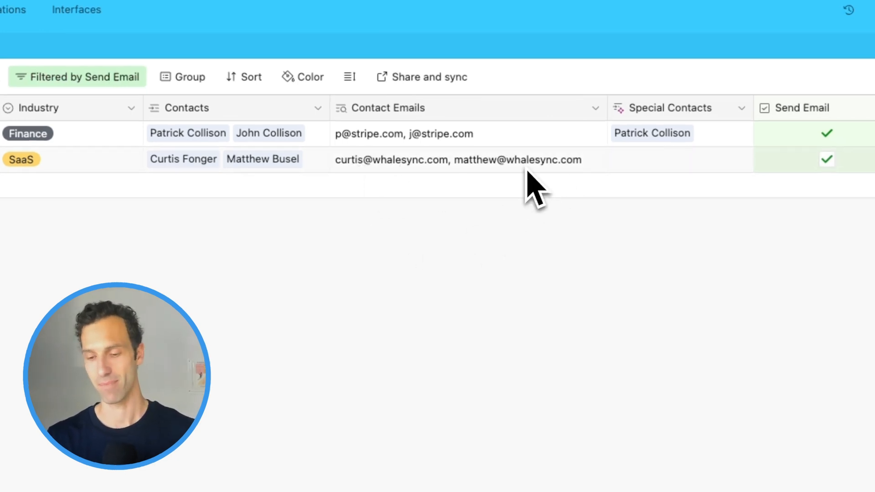